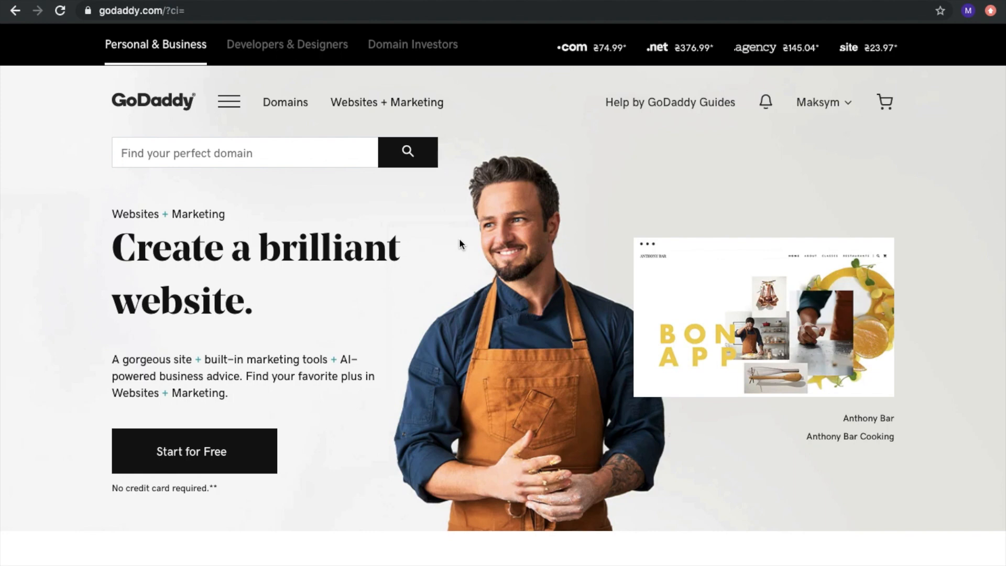
pyautogui.moveTo(142, 111)
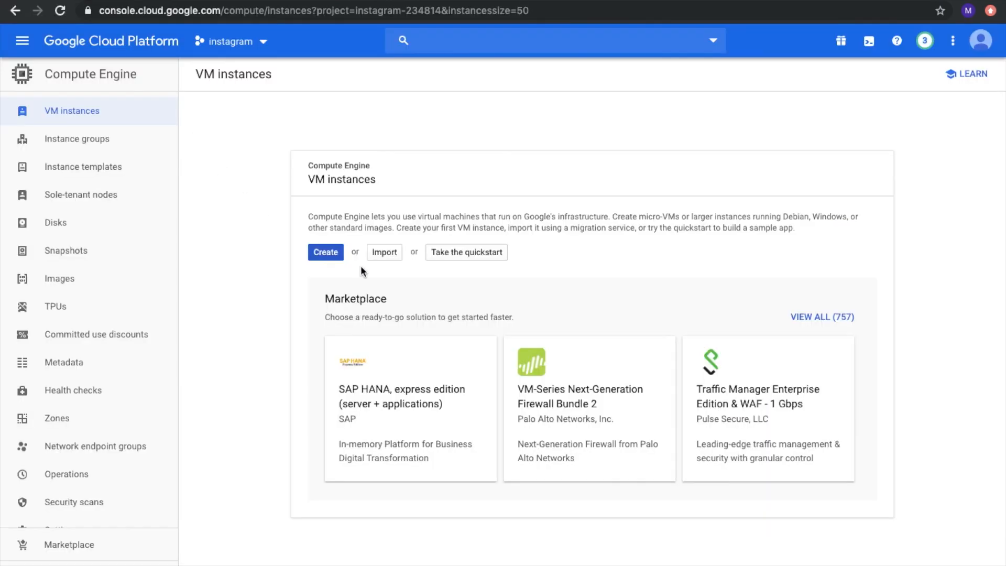
pyautogui.moveTo(358, 131)
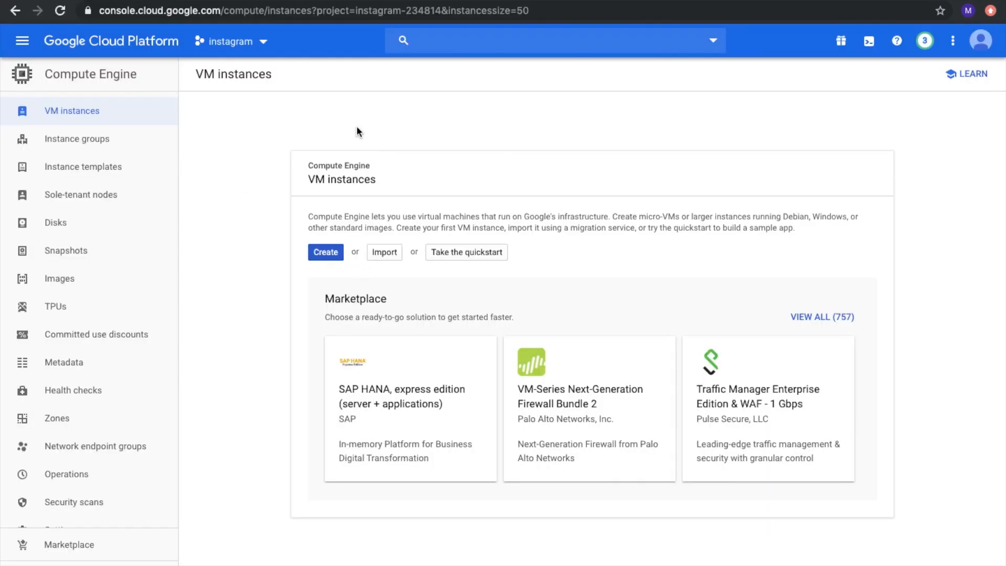
# - Load godaddy.com in the browser
pyautogui.write('godaddy.com/?ci=')
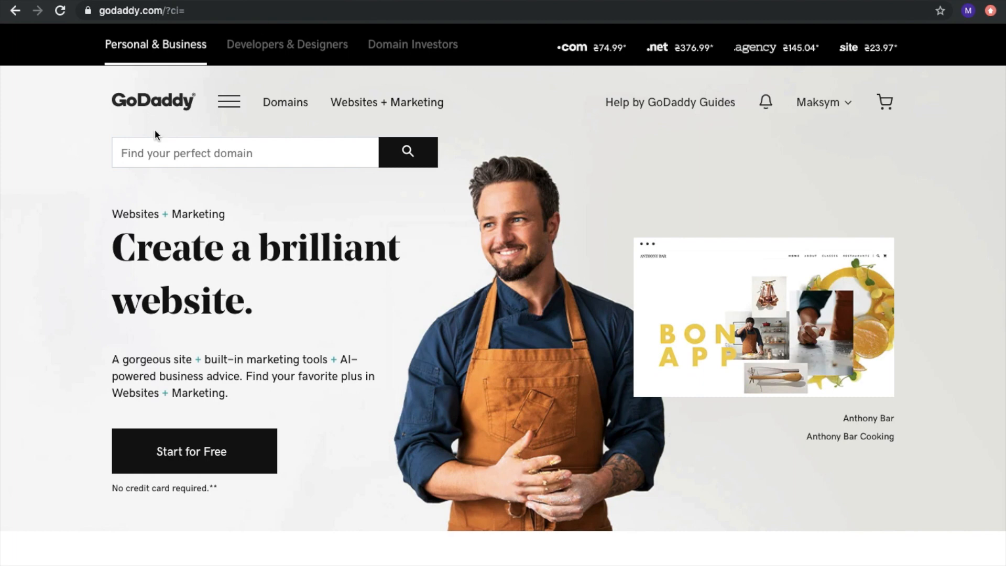
pyautogui.moveTo(240, 112)
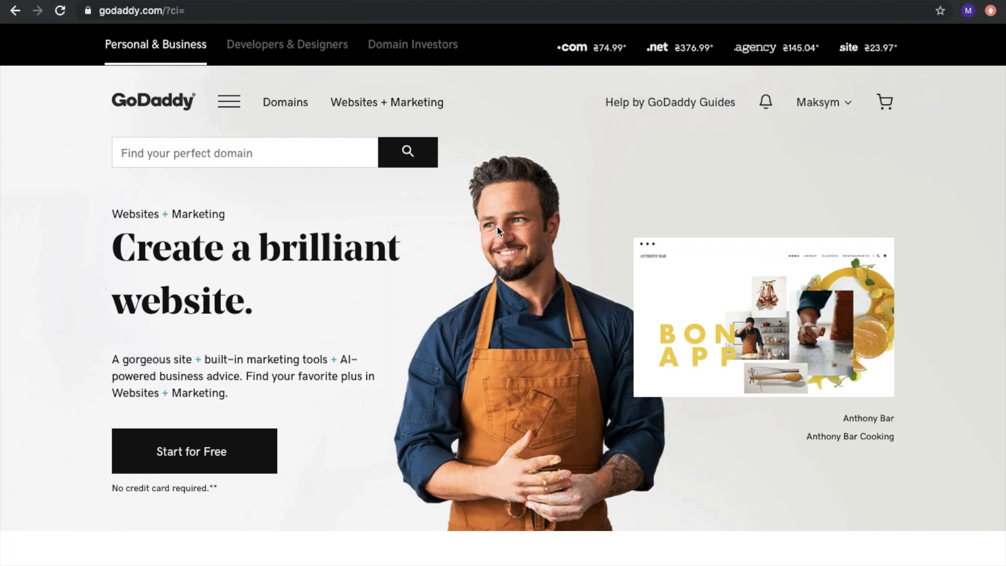
pyautogui.moveTo(825, 114)
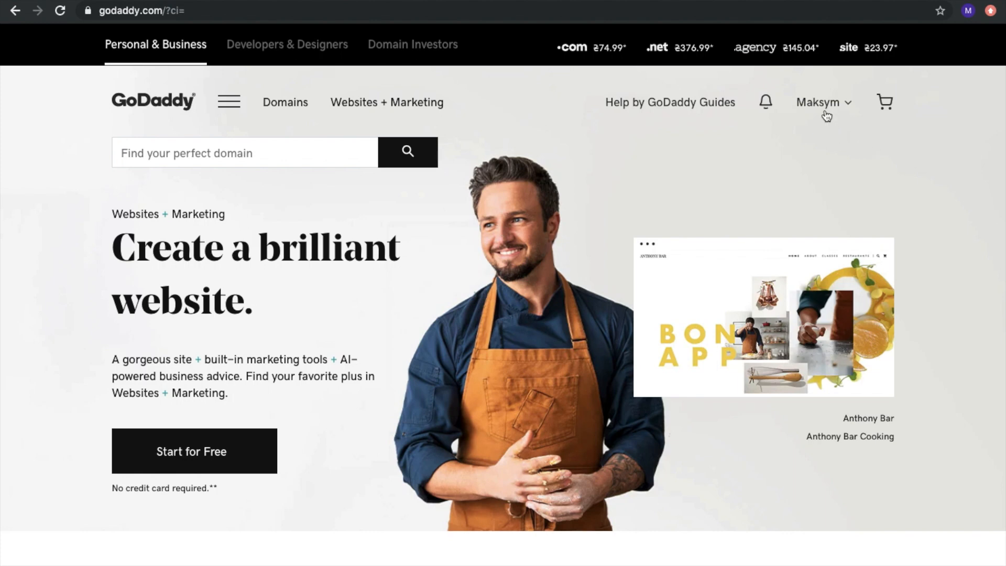
# - Go to Visit My Account from the account-name dropdown to reach My Products
pyautogui.click(822, 102)
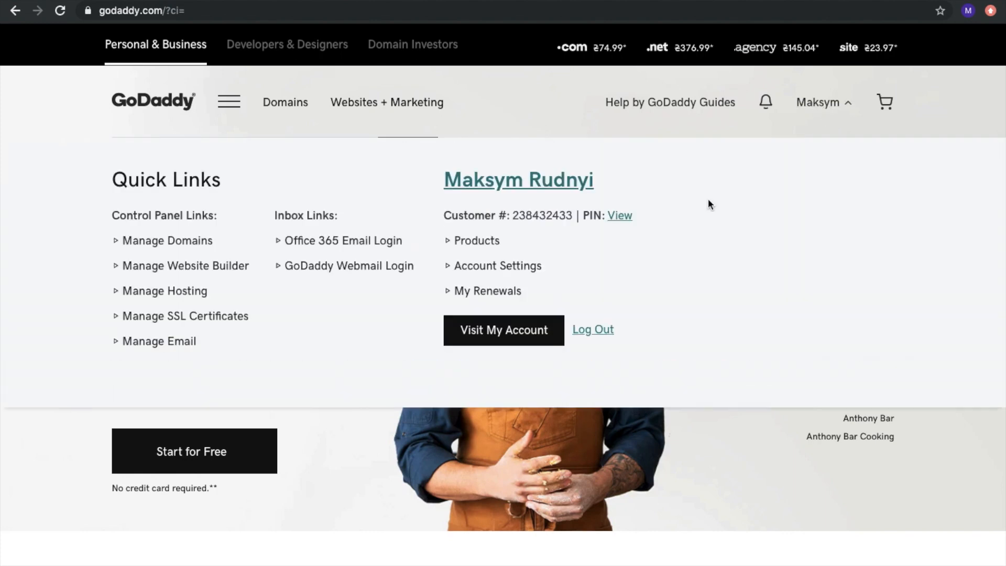
pyautogui.moveTo(496, 337)
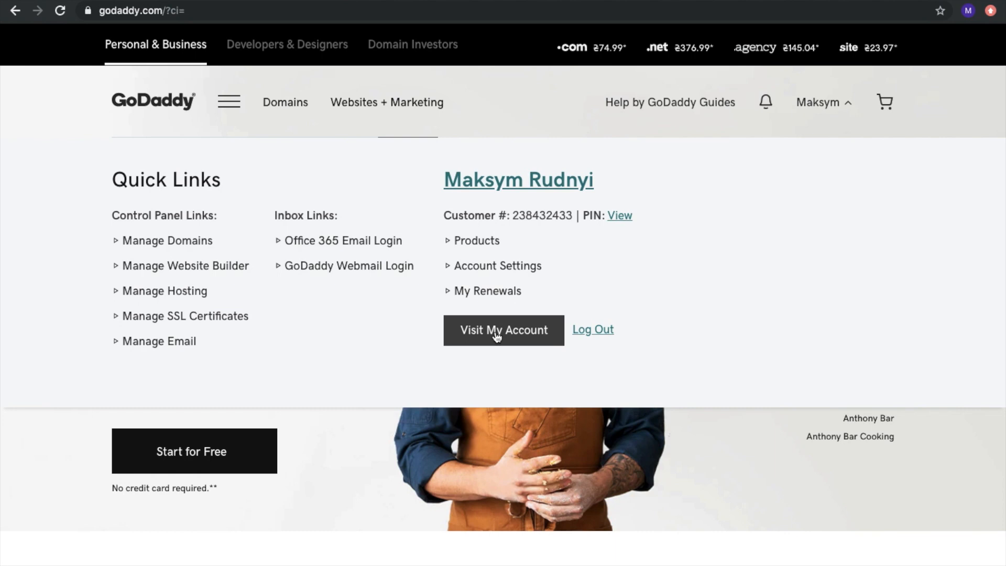
pyautogui.click(503, 330)
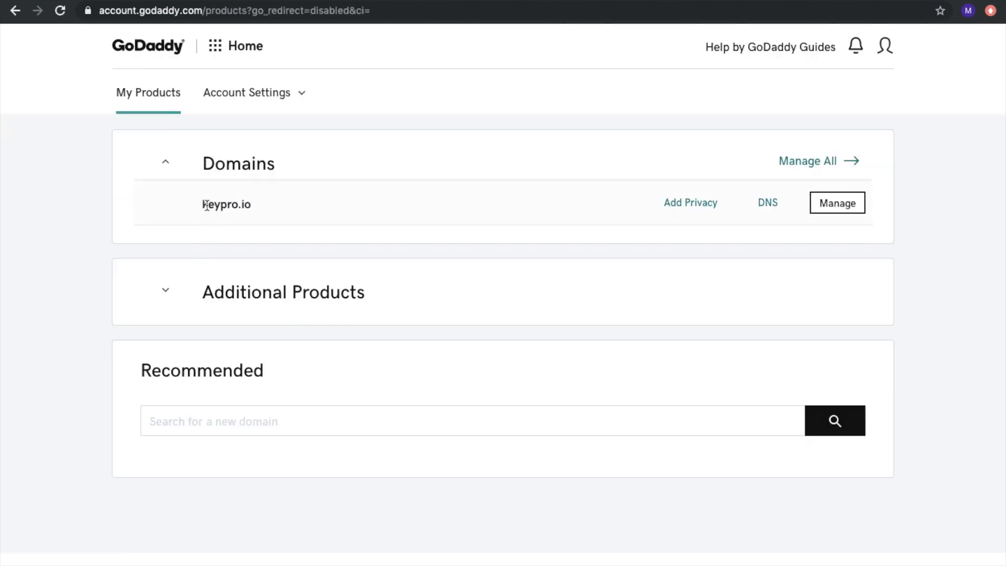
pyautogui.moveTo(695, 233)
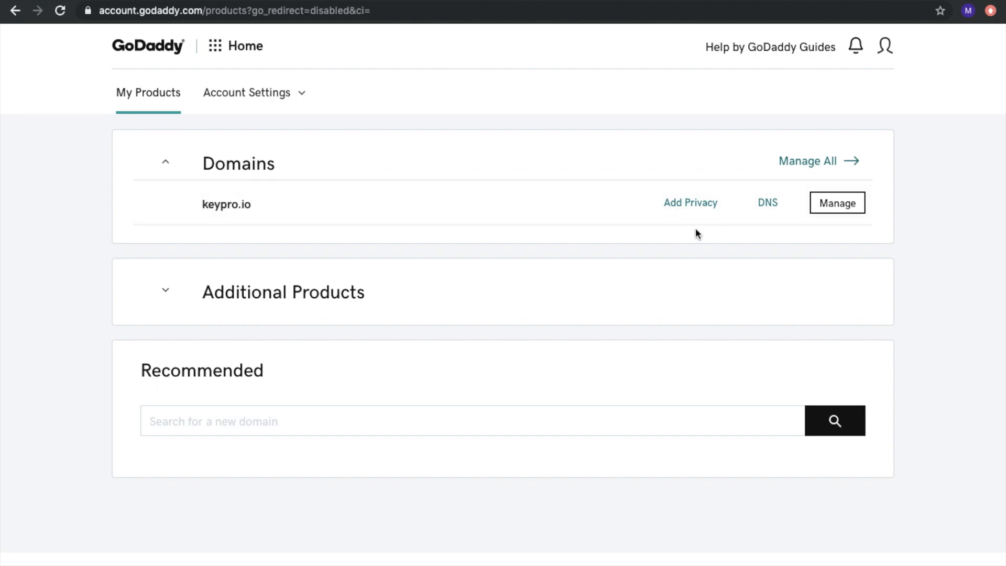
pyautogui.moveTo(405, 275)
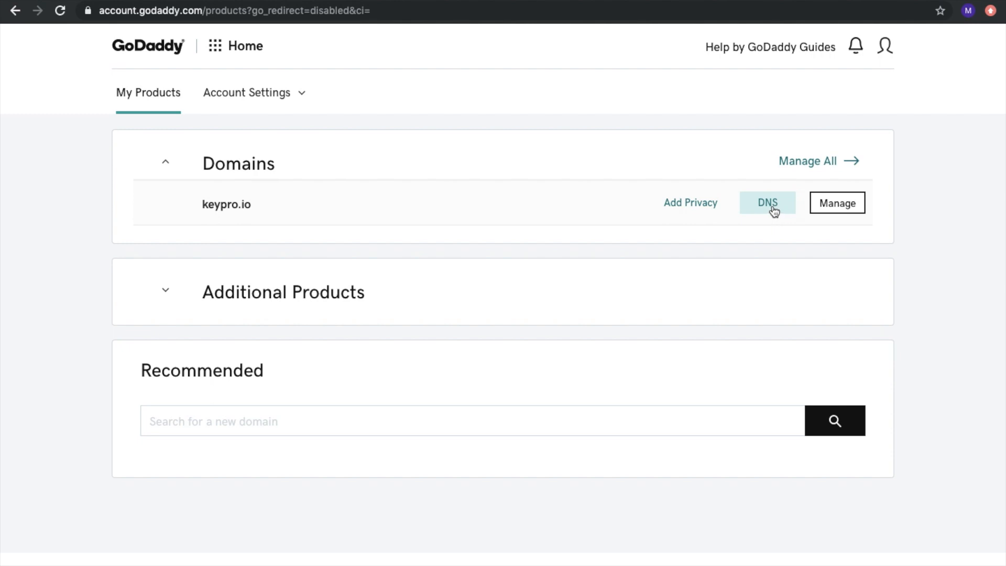
# - Open keypro.io's DNS page and scroll to its four Google nameservers
pyautogui.click(767, 203)
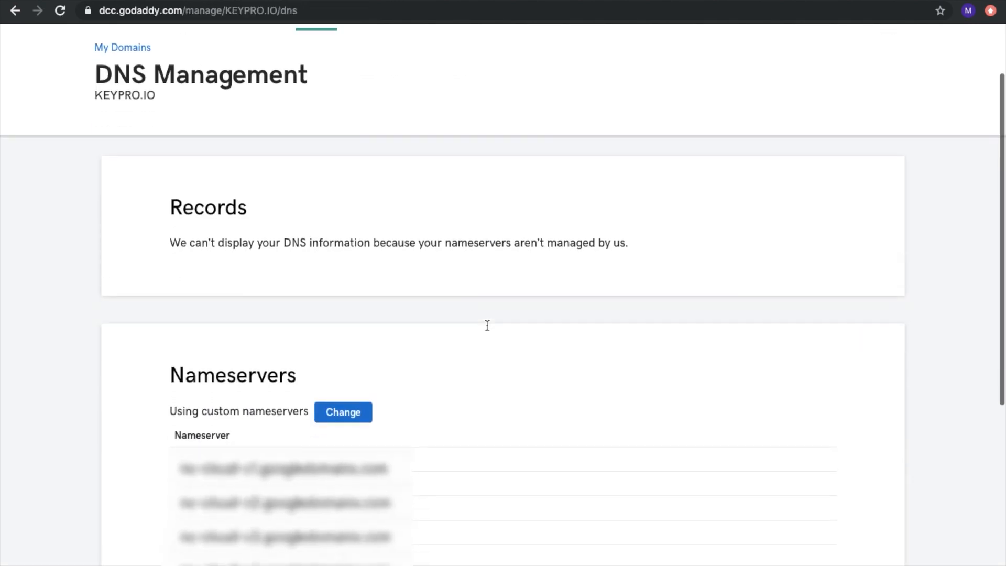
pyautogui.scroll(-3)
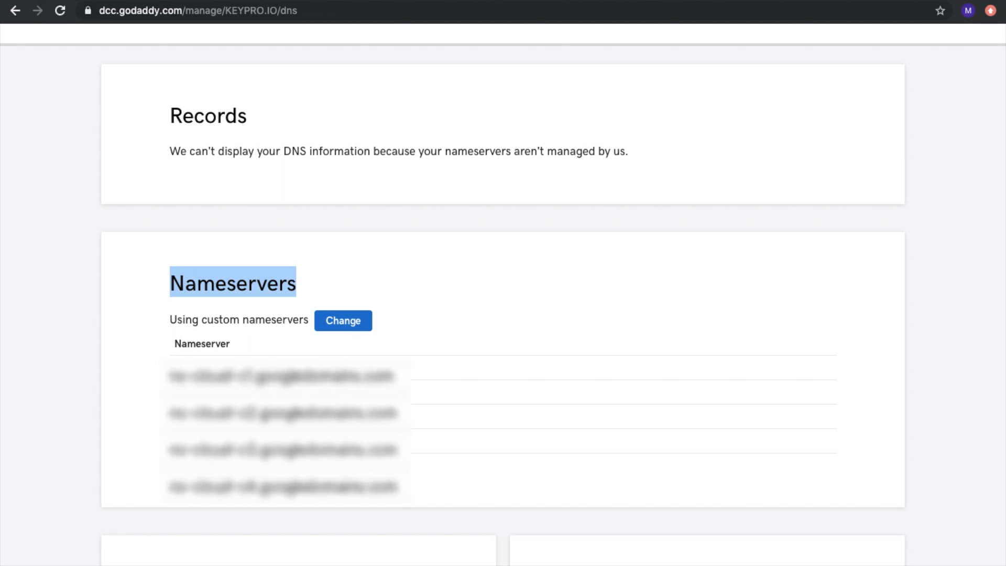
pyautogui.moveTo(471, 391)
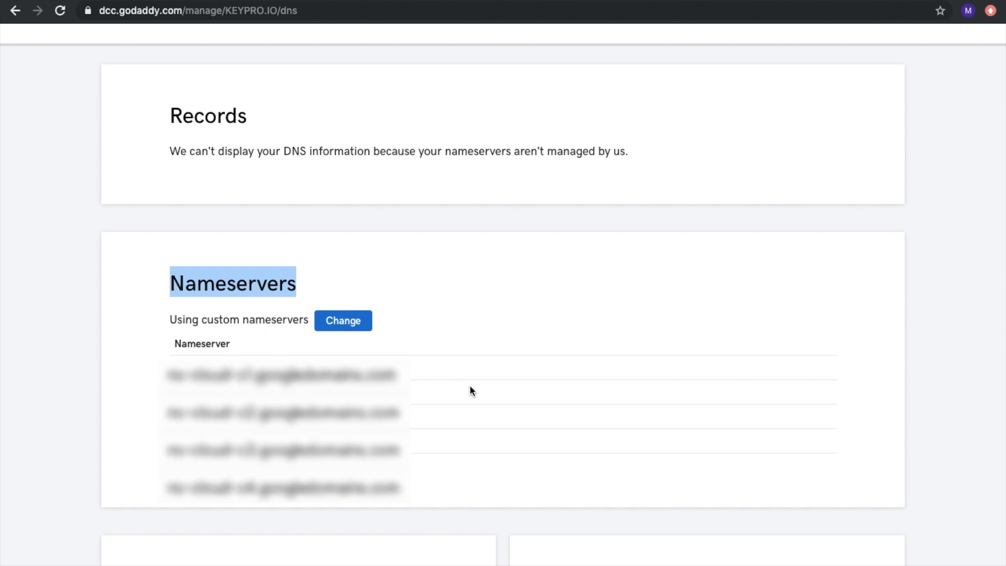
pyautogui.moveTo(297, 214)
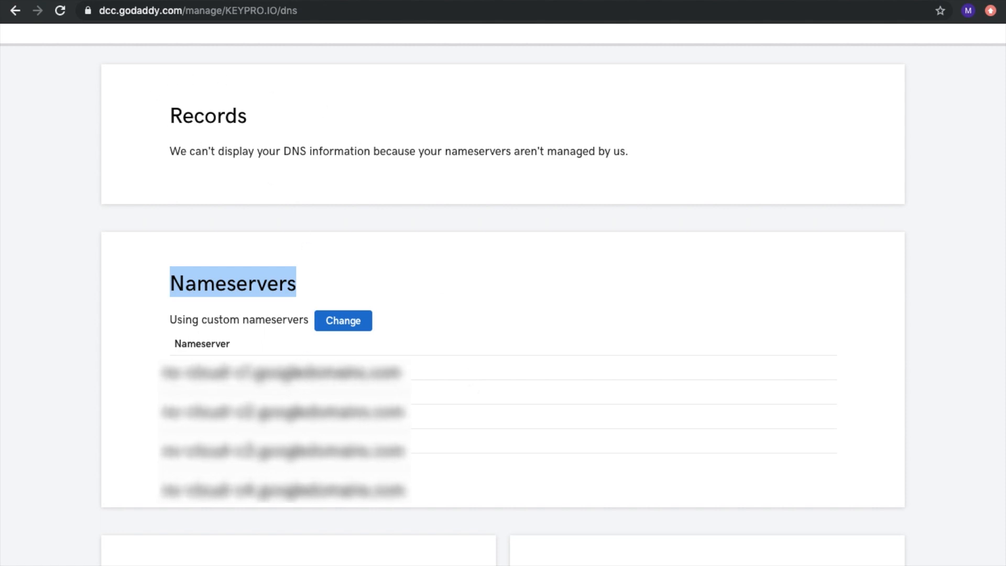
pyautogui.moveTo(353, 324)
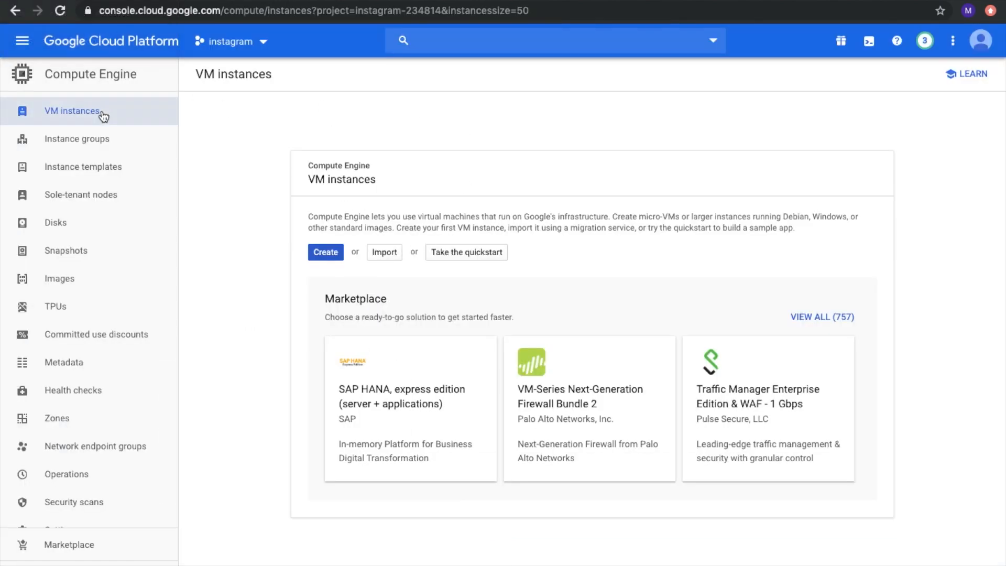
pyautogui.moveTo(330, 179)
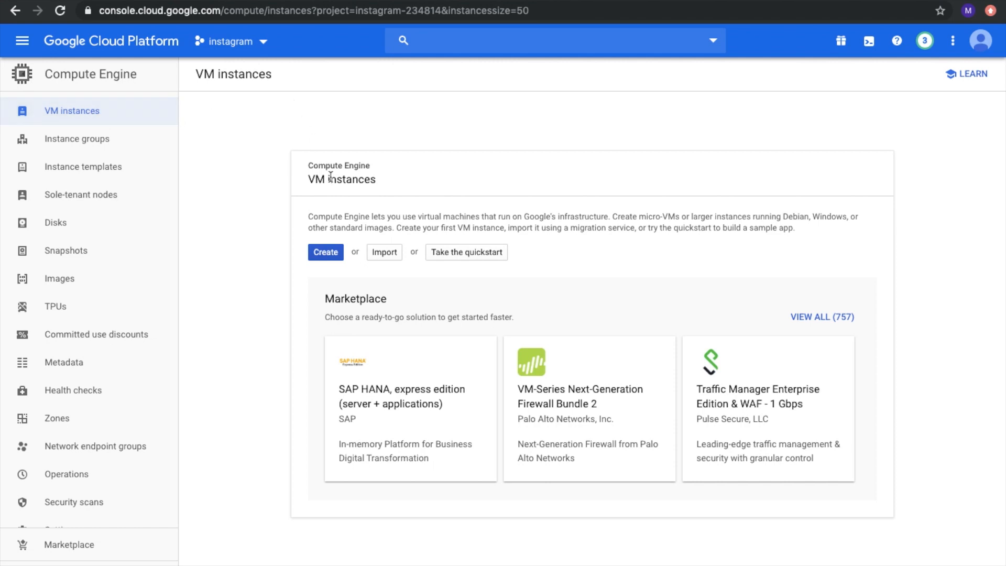
# - Start a new VM instance named server with the f1-micro machine type
pyautogui.click(326, 252)
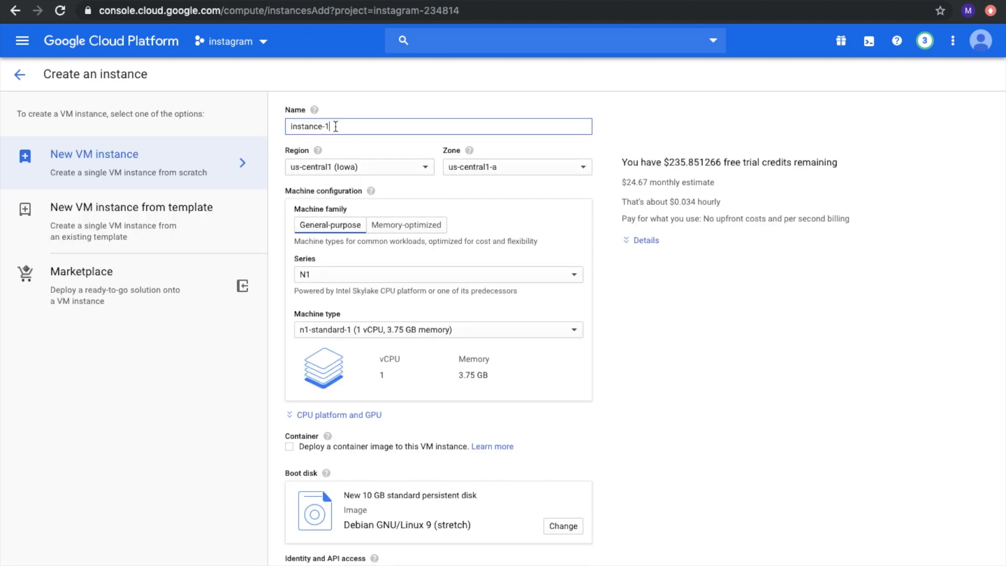
pyautogui.write('server')
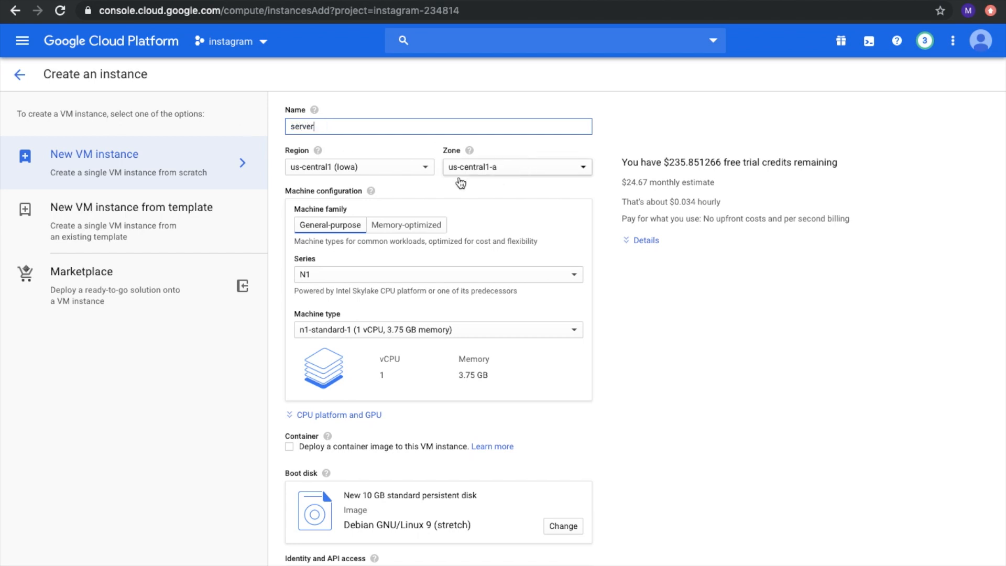
pyautogui.moveTo(365, 275)
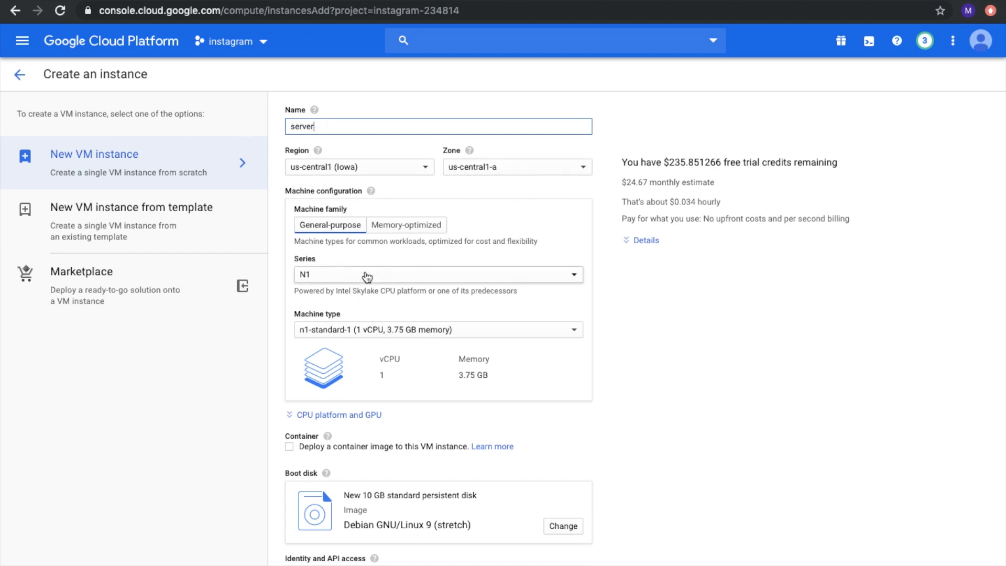
pyautogui.moveTo(352, 336)
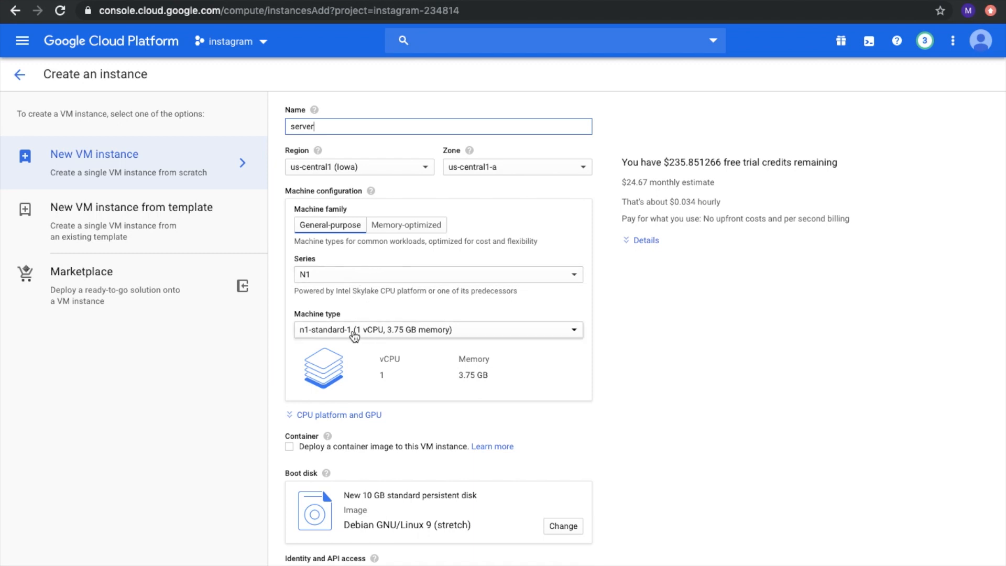
pyautogui.click(438, 330)
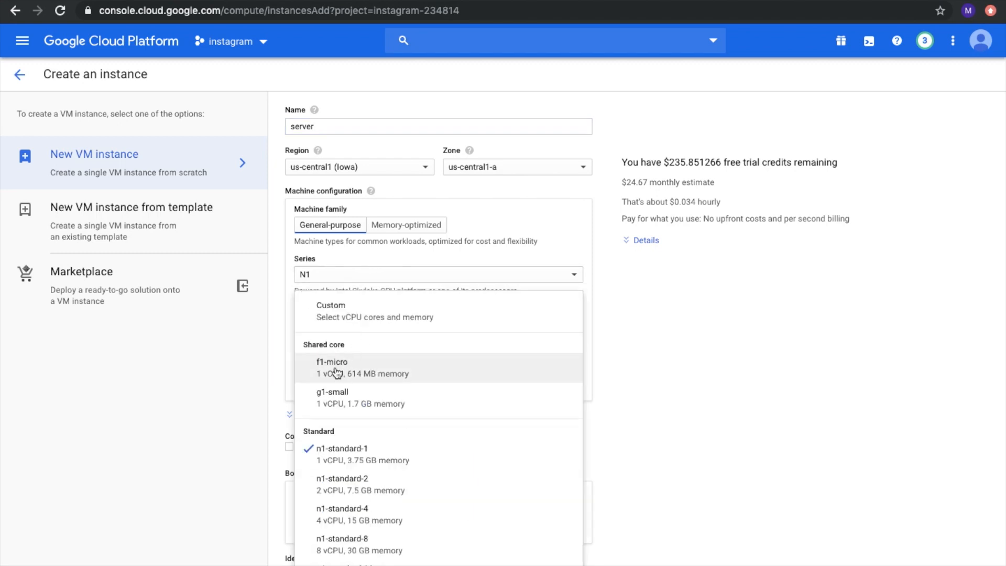
pyautogui.click(340, 368)
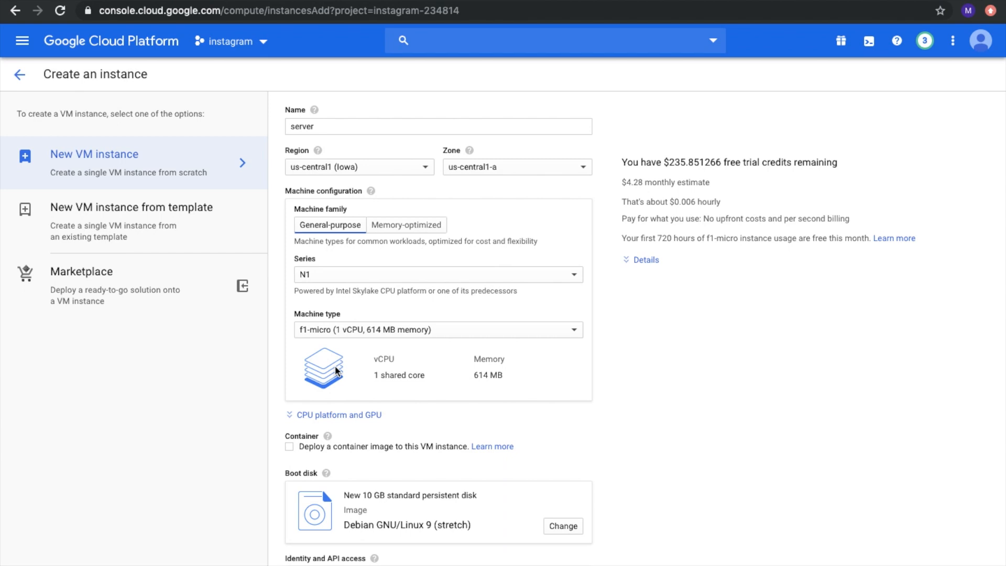
# - Allow HTTP traffic on the Debian instance and create it
pyautogui.scroll(-3)
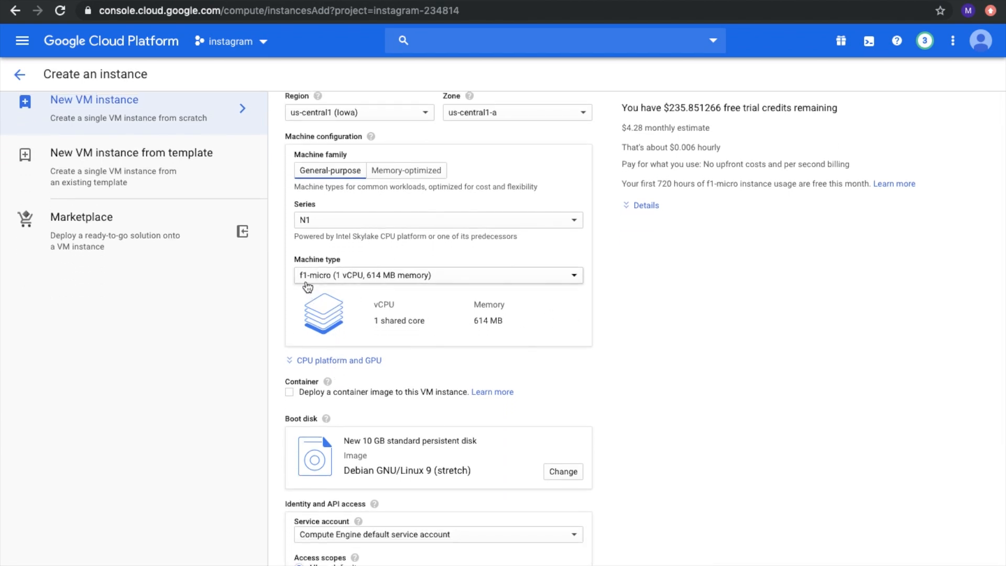
pyautogui.moveTo(408, 314)
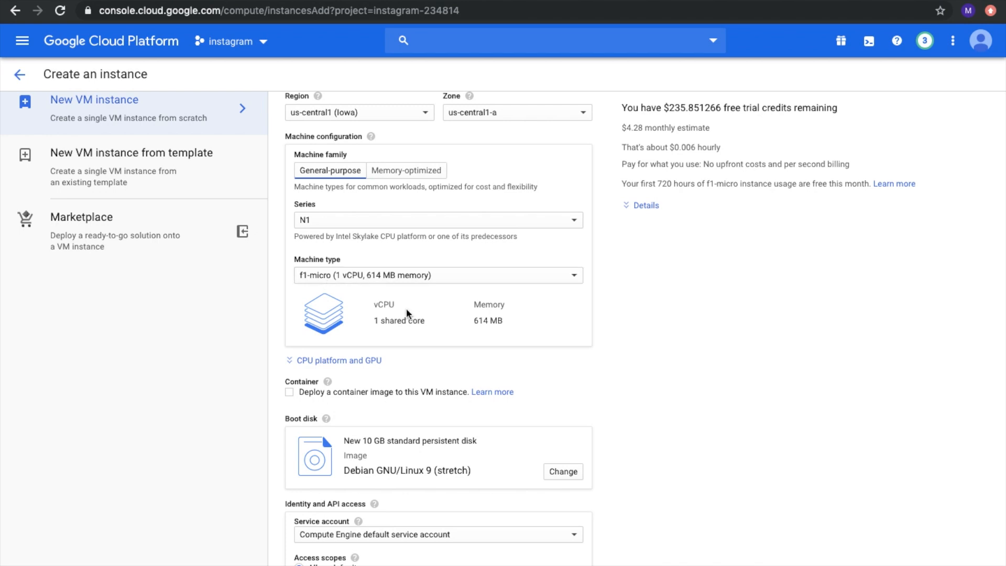
pyautogui.scroll(-3)
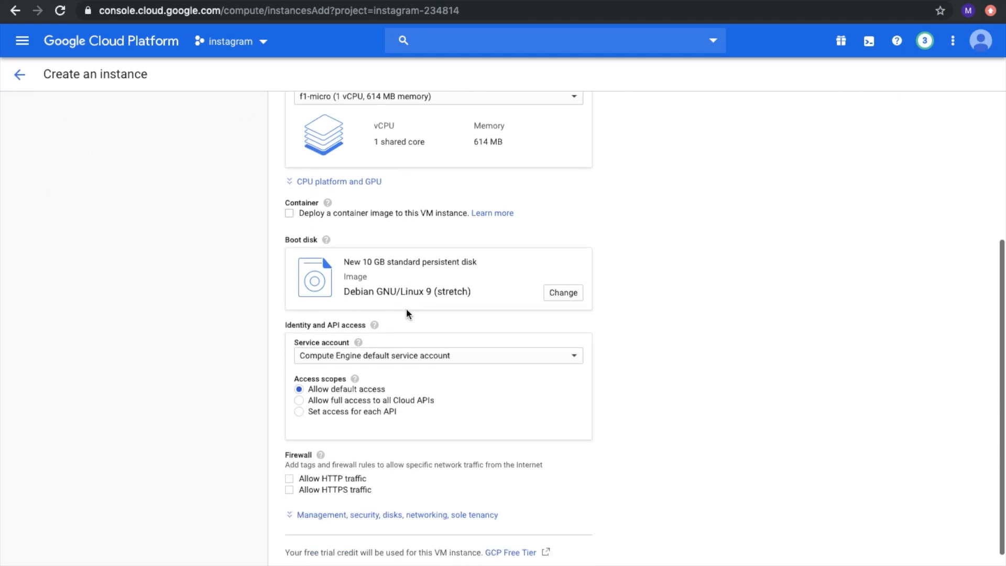
pyautogui.scroll(-3)
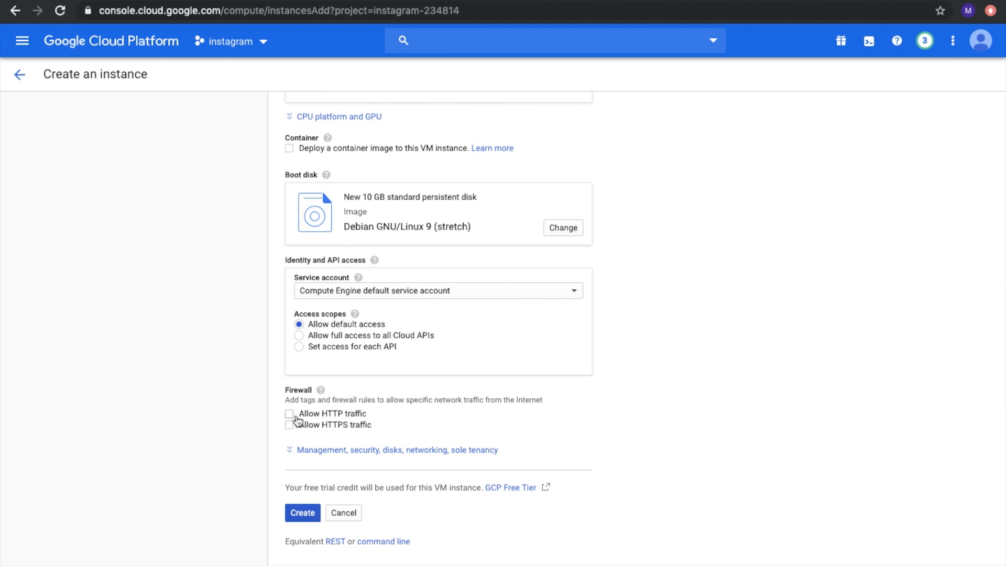
pyautogui.click(289, 413)
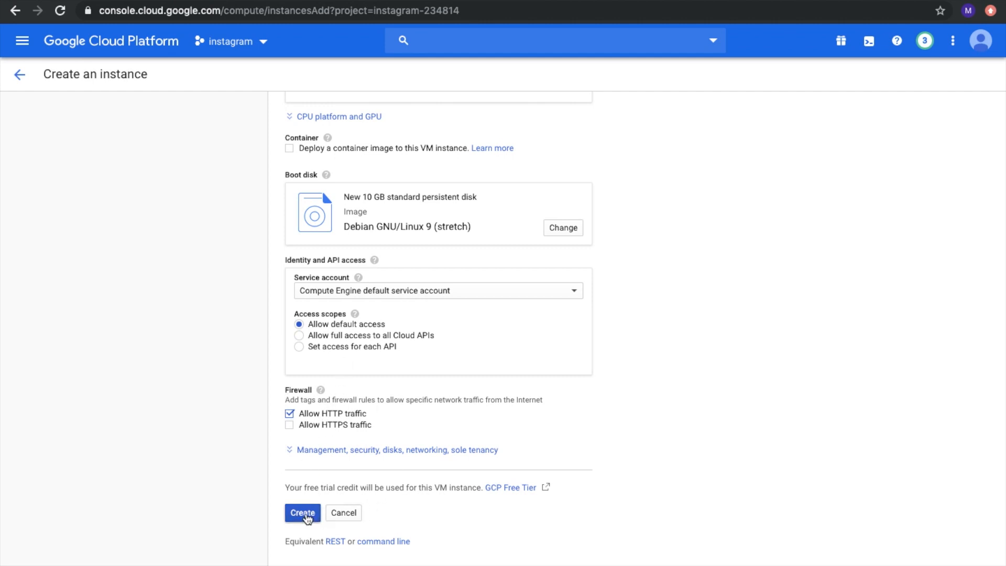
pyautogui.click(302, 512)
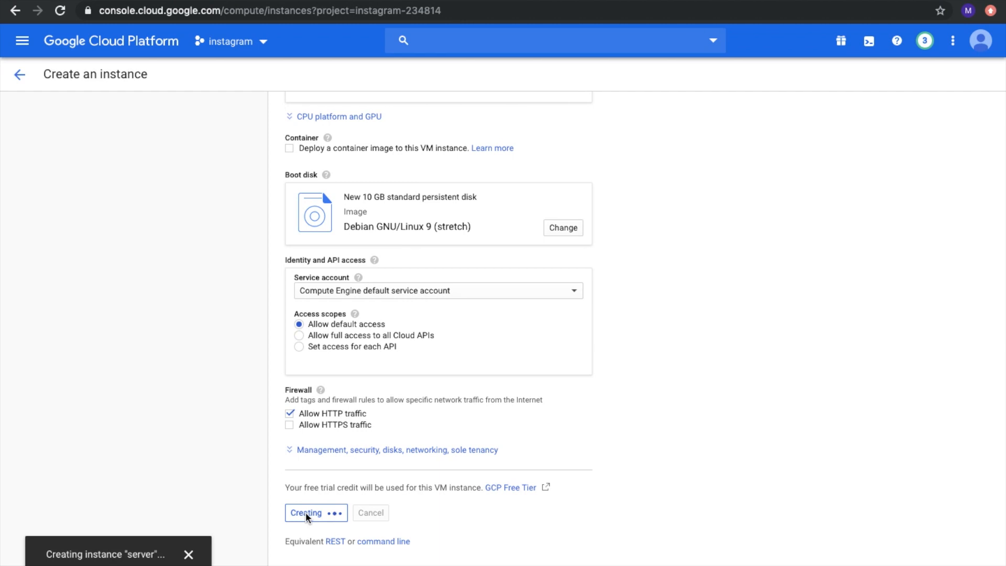
# - Once the server VM is running, start an SSH session to it
pyautogui.click(315, 513)
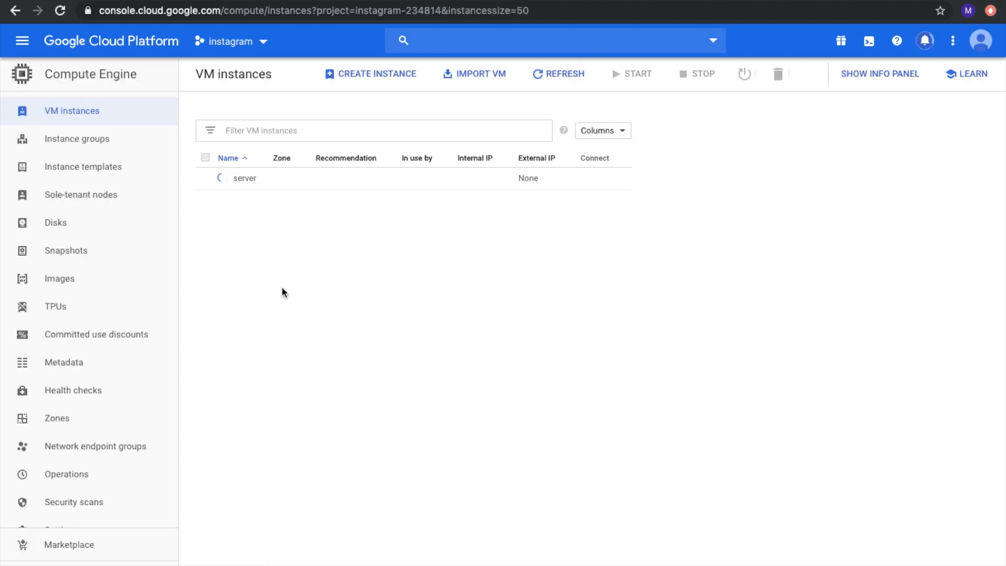
pyautogui.moveTo(385, 241)
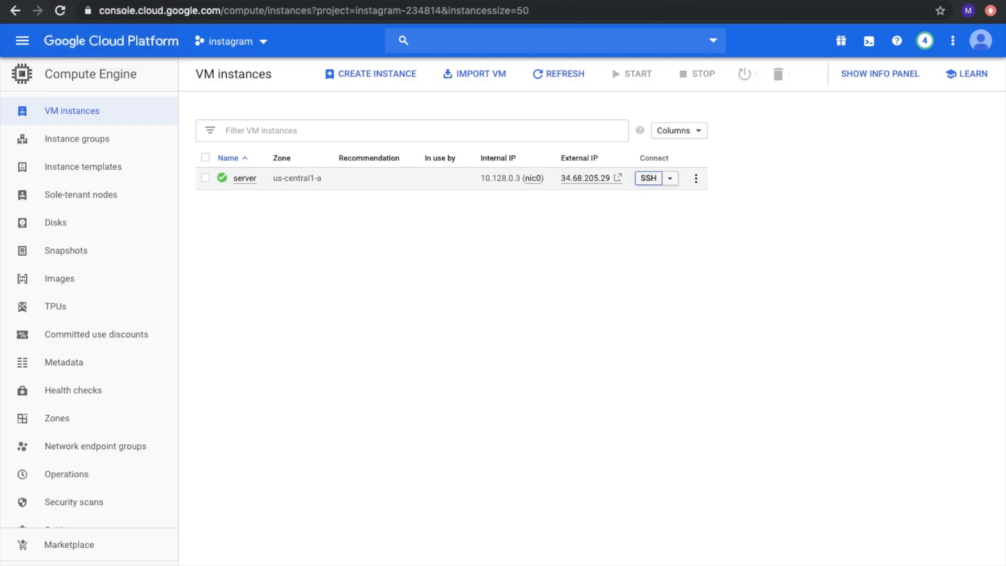
pyautogui.click(648, 178)
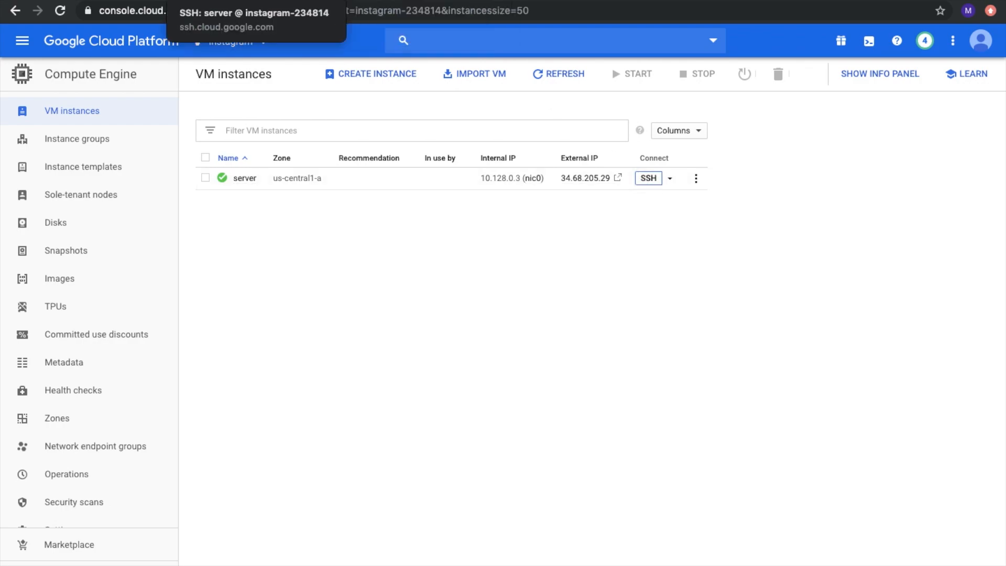
# - Run sudo apt-get update and sudo apt-get install nginx, confirming with Y
pyautogui.click(648, 178)
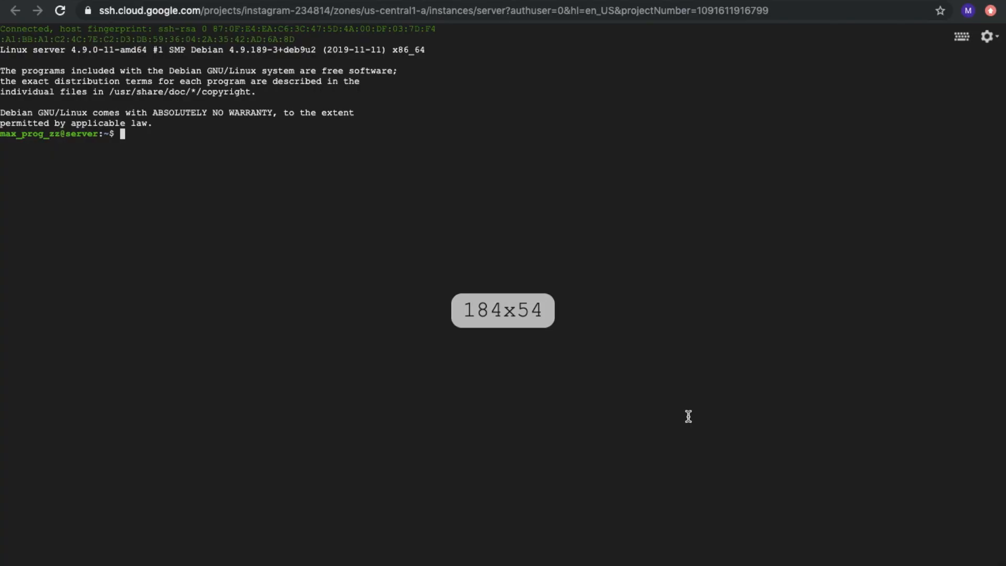
pyautogui.moveTo(359, 259)
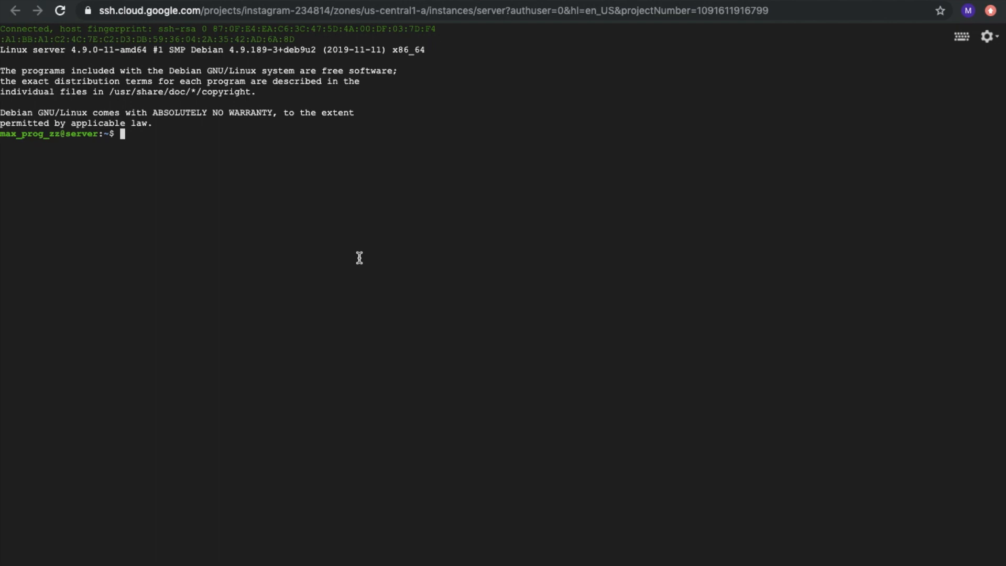
pyautogui.write('sudo apt-get update')
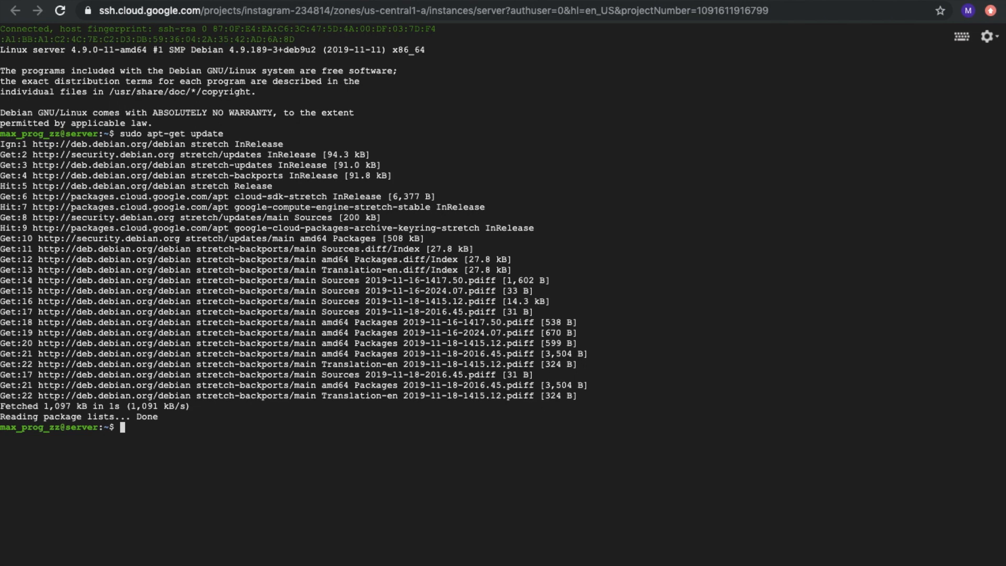
pyautogui.write('sudo apt')
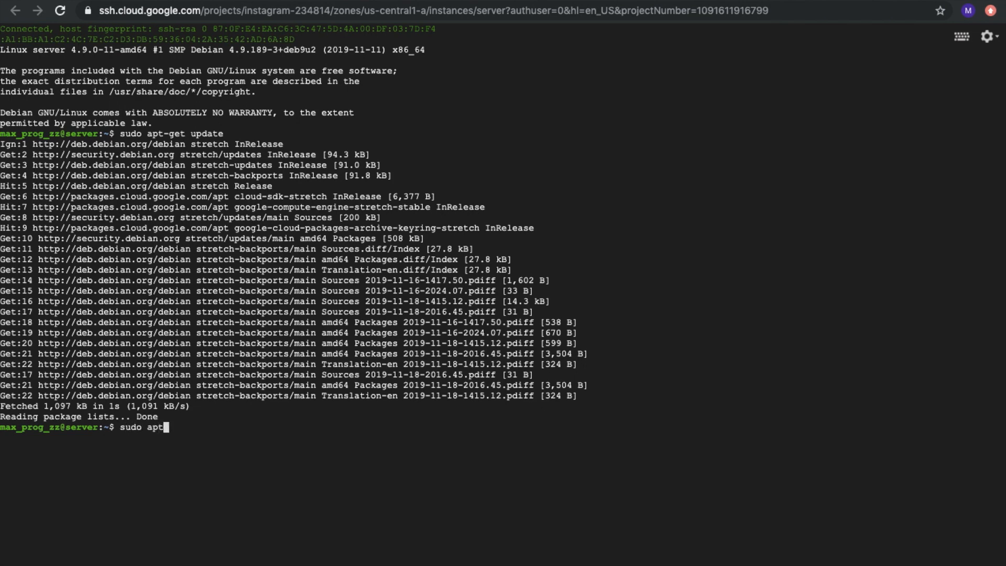
pyautogui.write('-get install nginx')
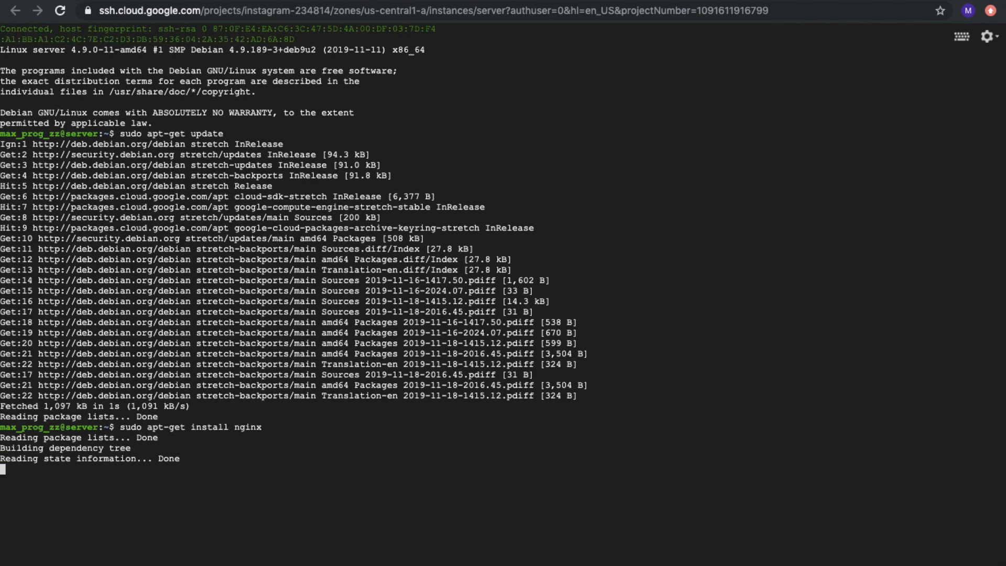
pyautogui.write('Y/n] Y')
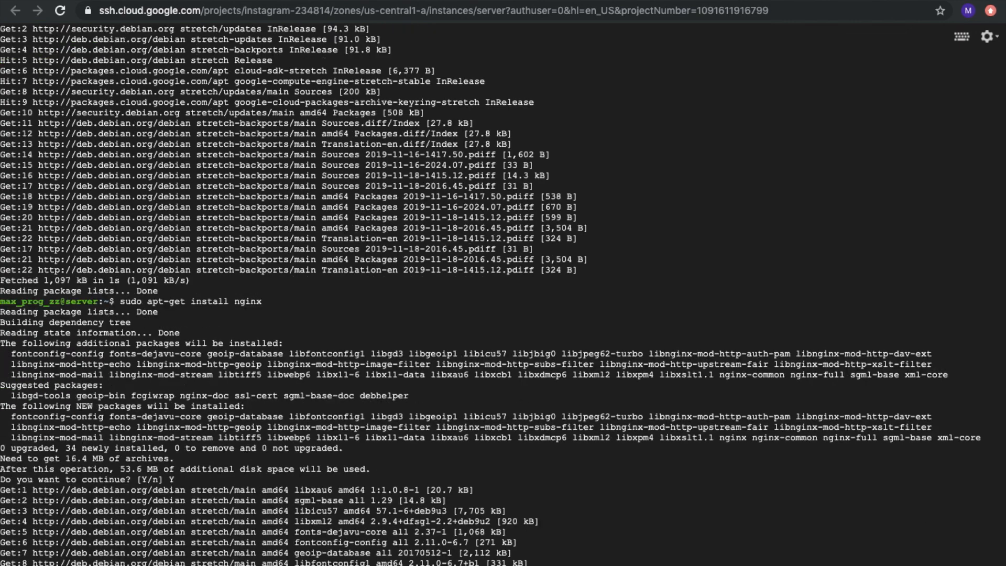
pyautogui.scroll(-3)
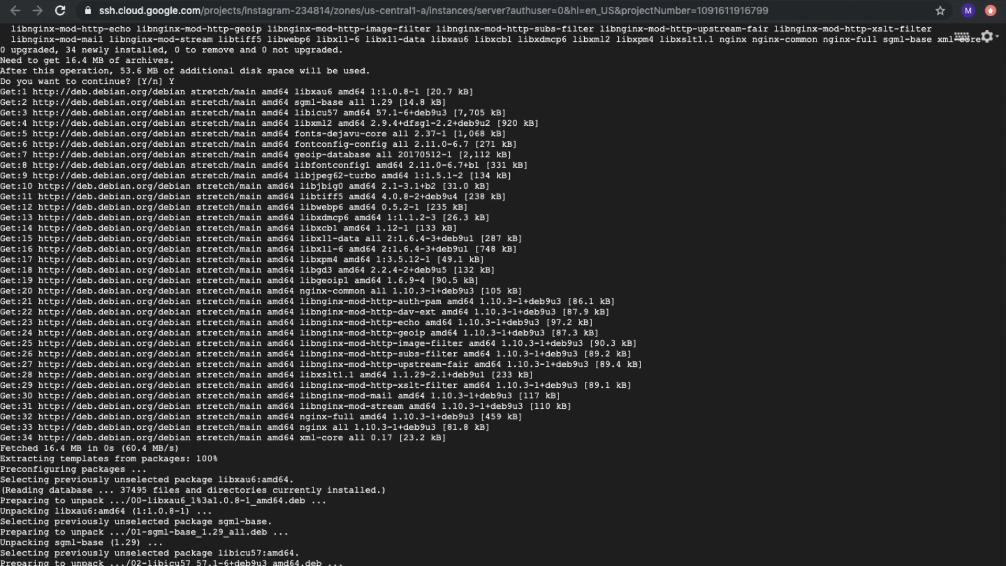
pyautogui.scroll(-3)
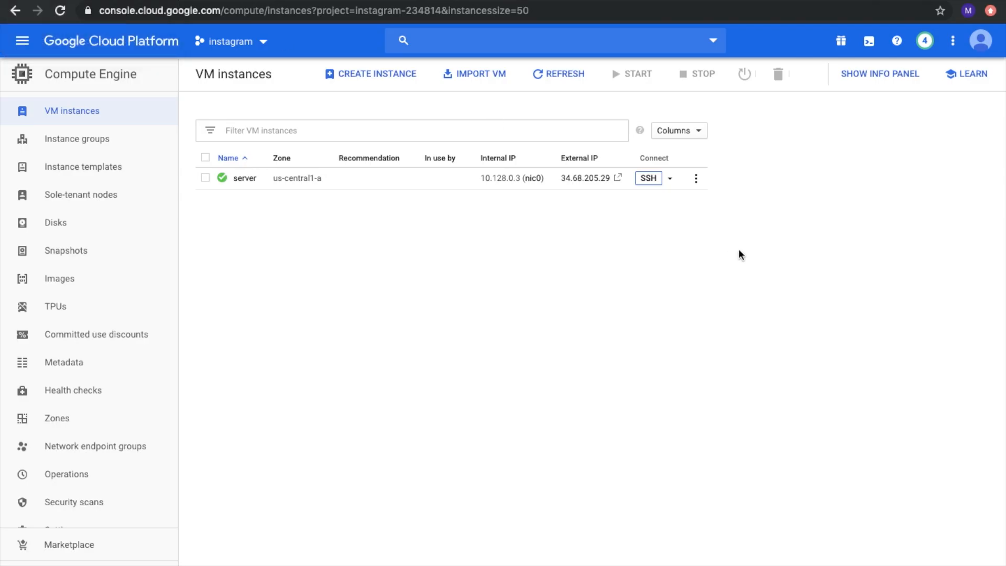
pyautogui.moveTo(602, 181)
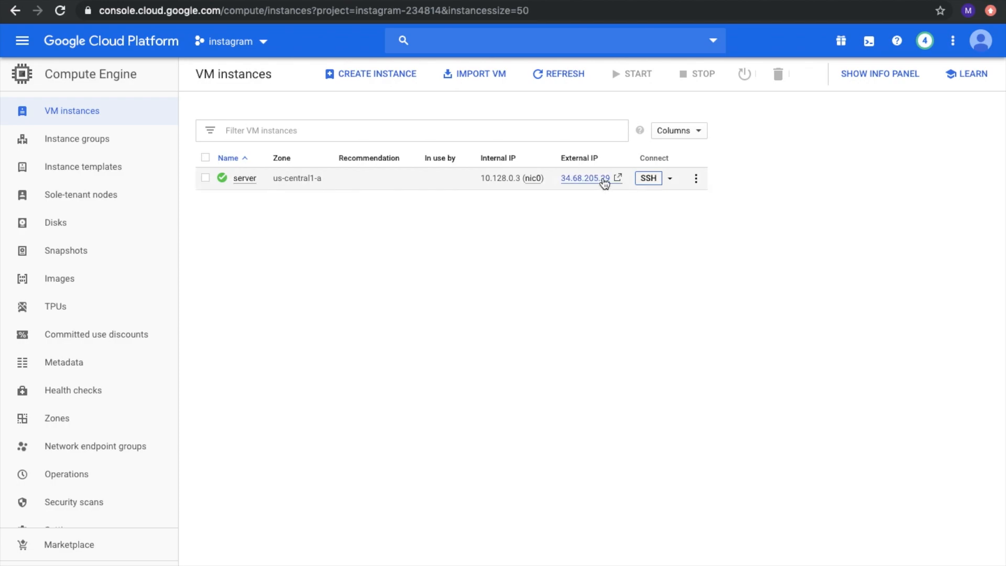
pyautogui.click(585, 178)
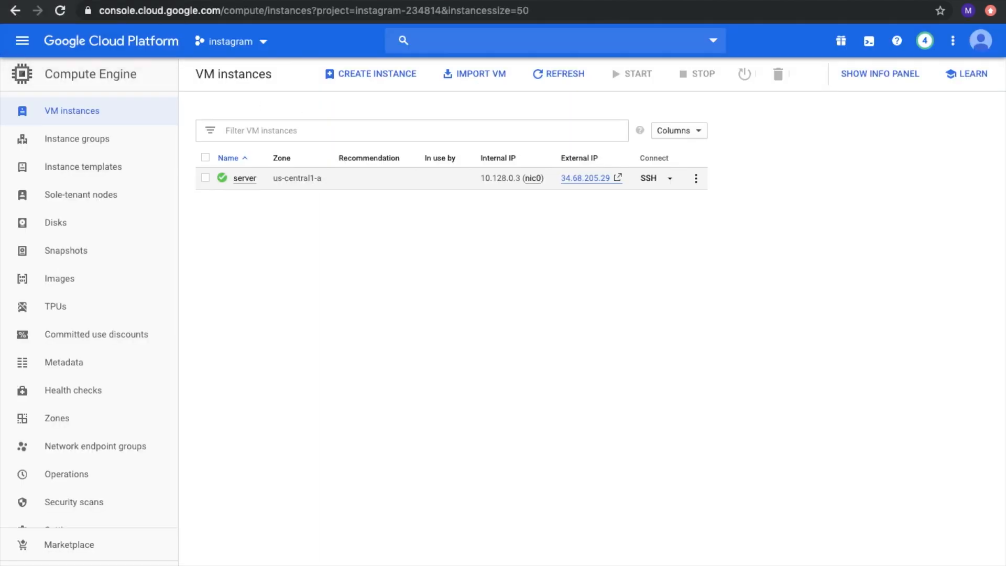
pyautogui.moveTo(586, 183)
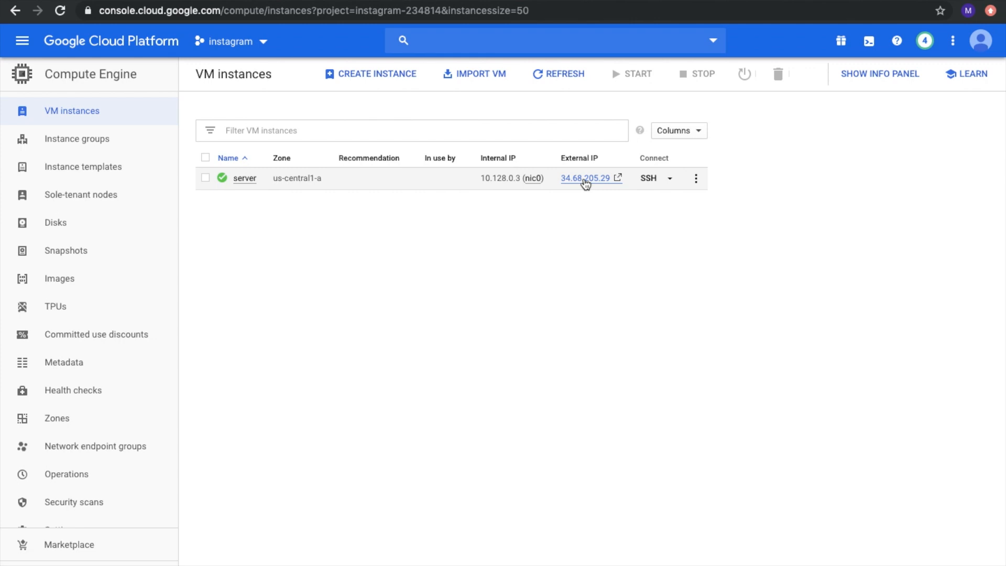
pyautogui.moveTo(591, 184)
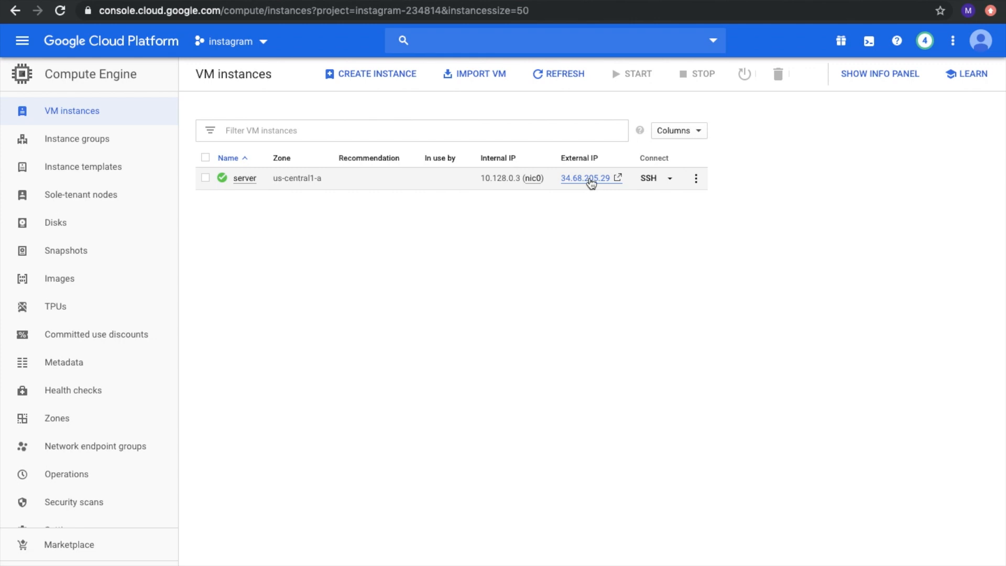
pyautogui.moveTo(237, 184)
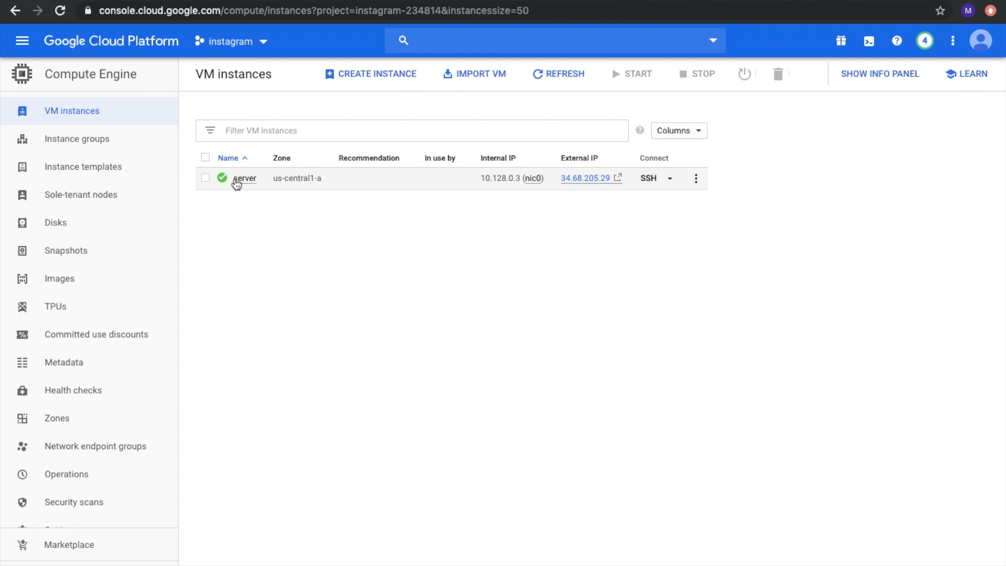
pyautogui.click(245, 178)
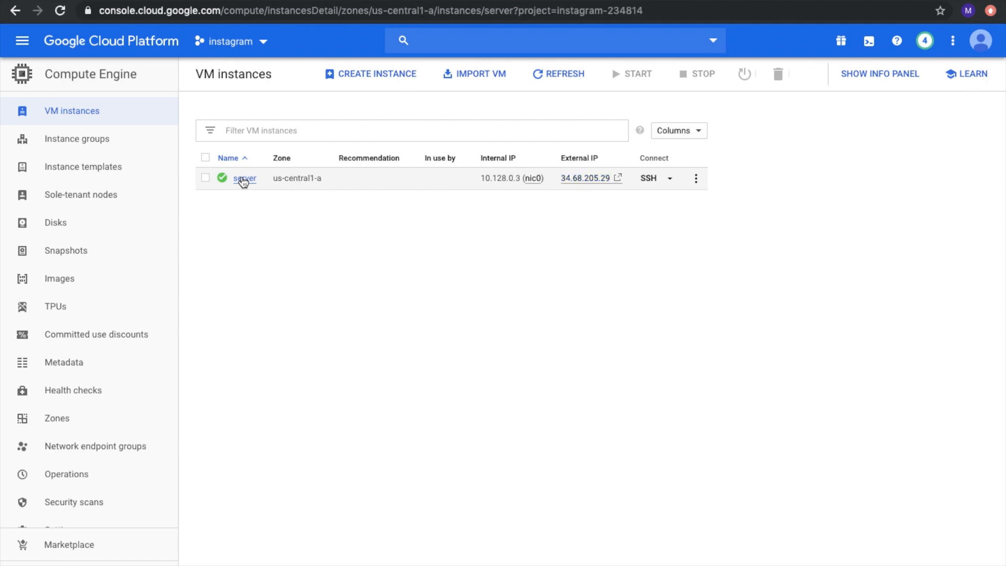
pyautogui.click(244, 178)
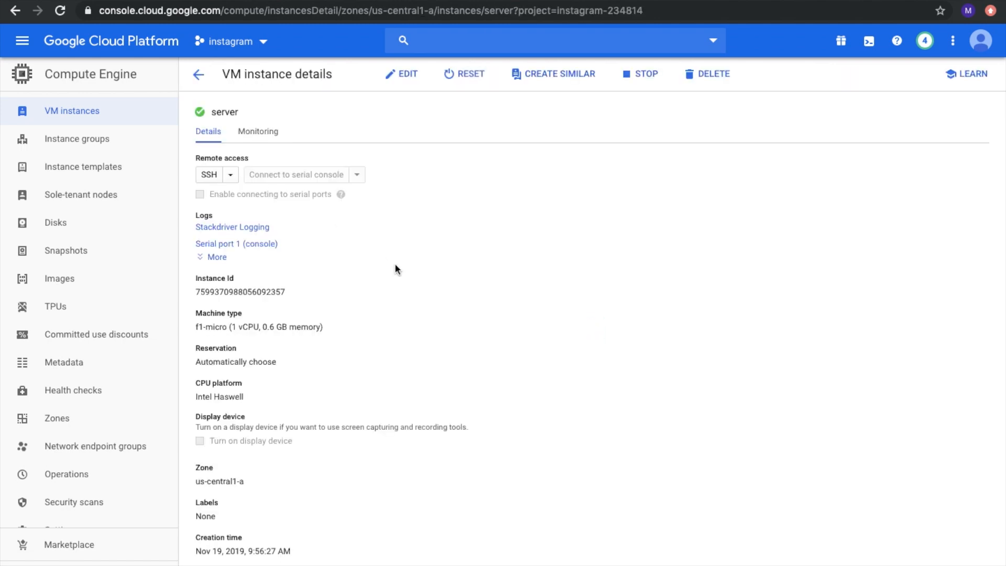
pyautogui.moveTo(446, 268)
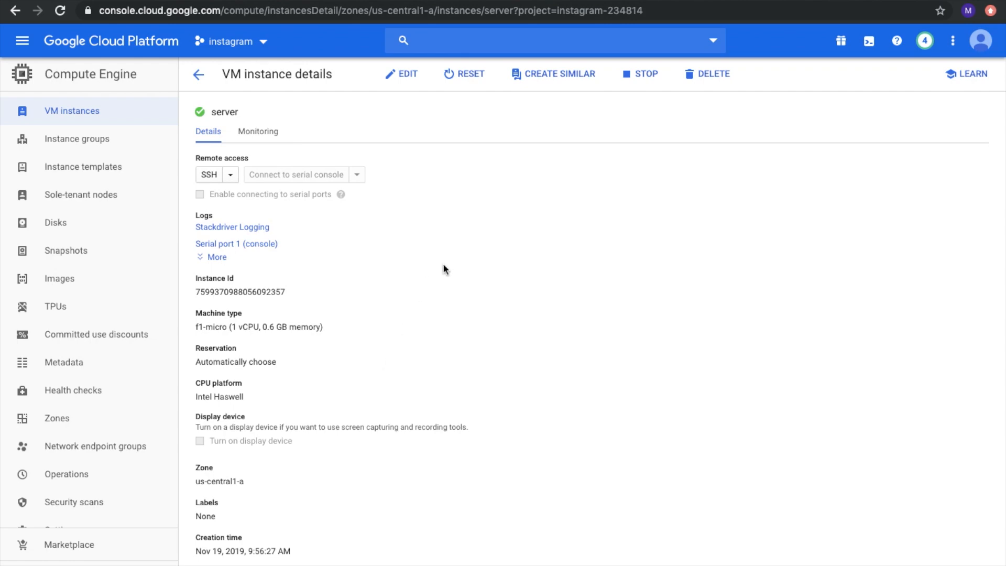
pyautogui.scroll(-3)
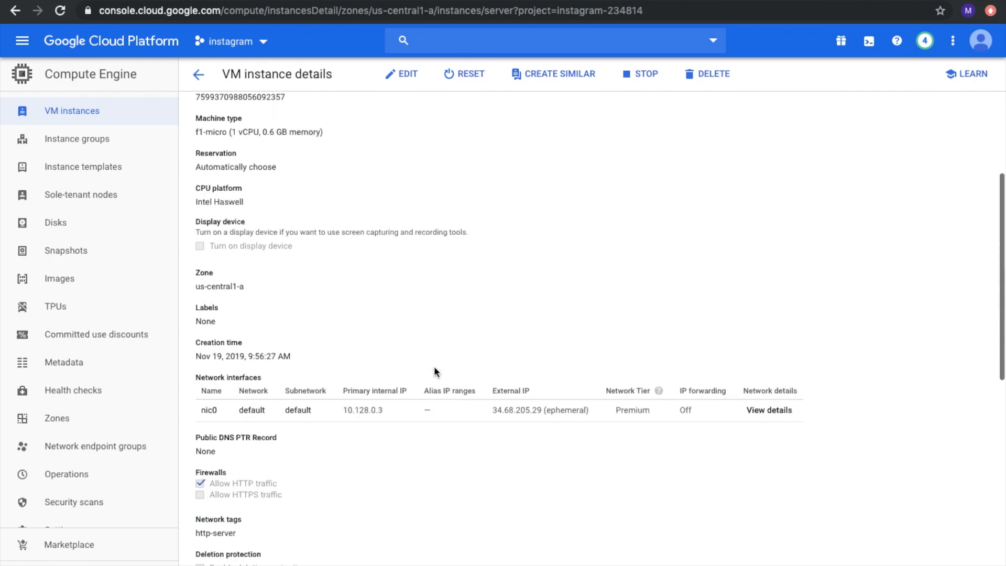
pyautogui.scroll(-3)
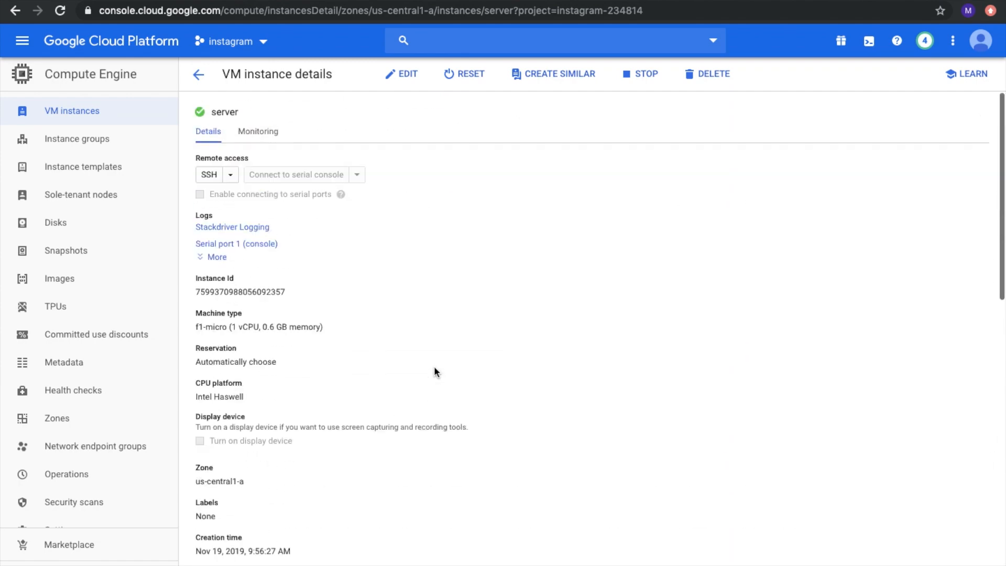
pyautogui.moveTo(401, 313)
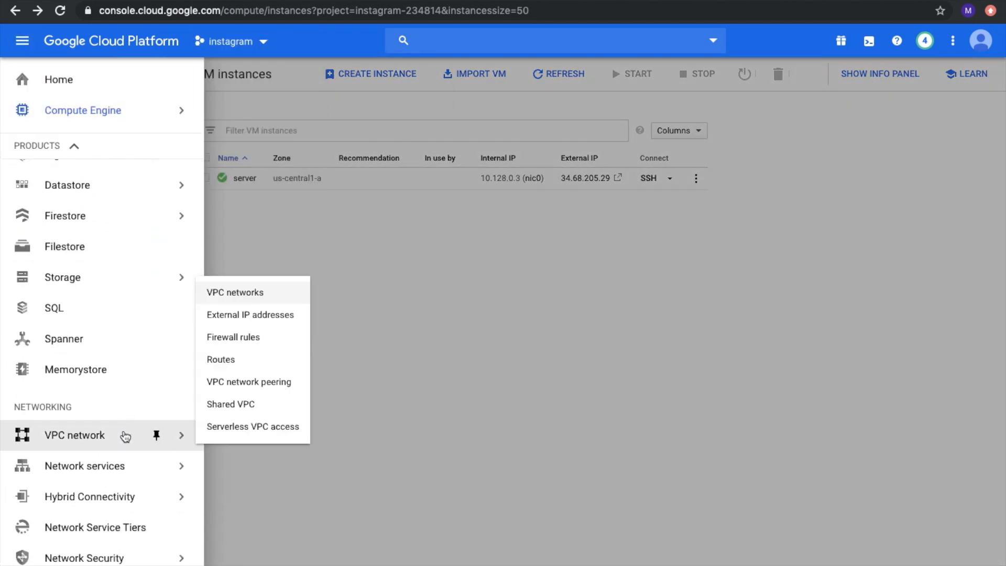
# - Switch the external address 34.68.205.29 to static under the name server-ip
pyautogui.click(250, 315)
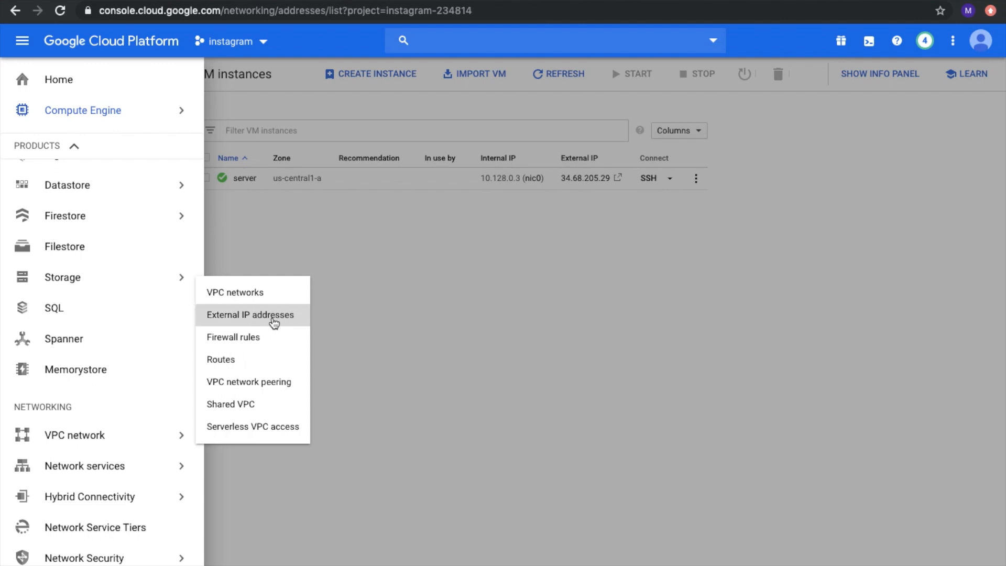
pyautogui.click(250, 314)
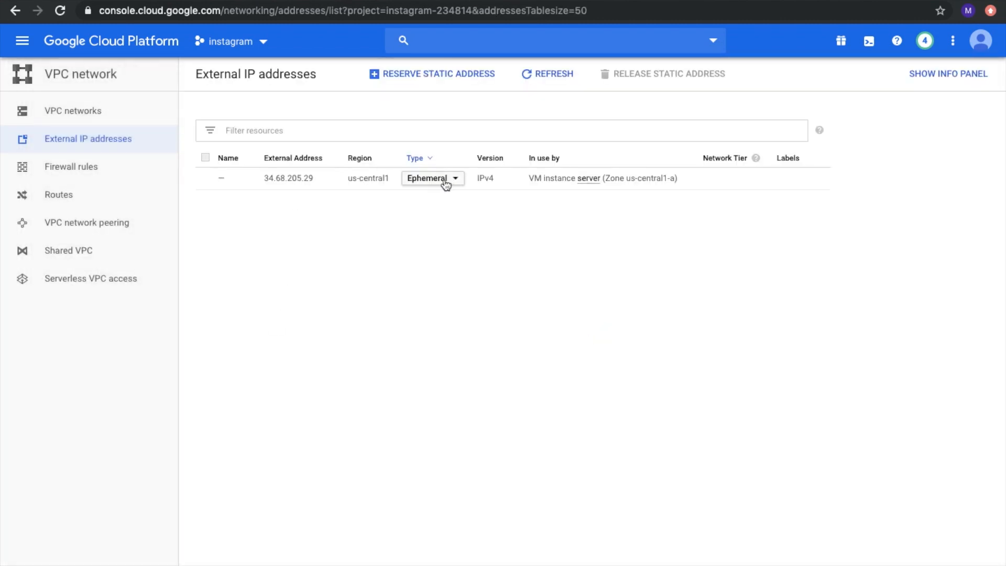
pyautogui.click(433, 178)
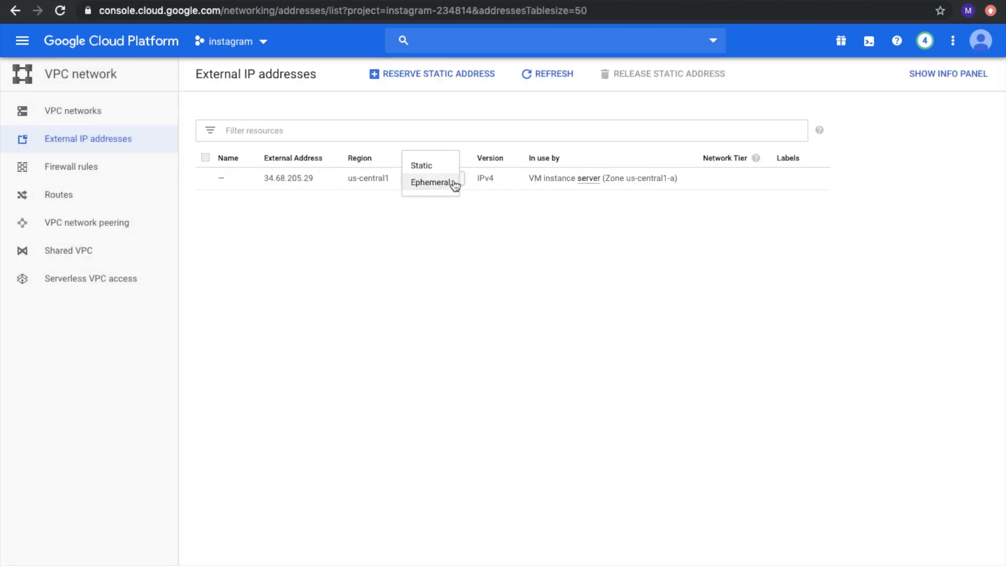
pyautogui.click(421, 165)
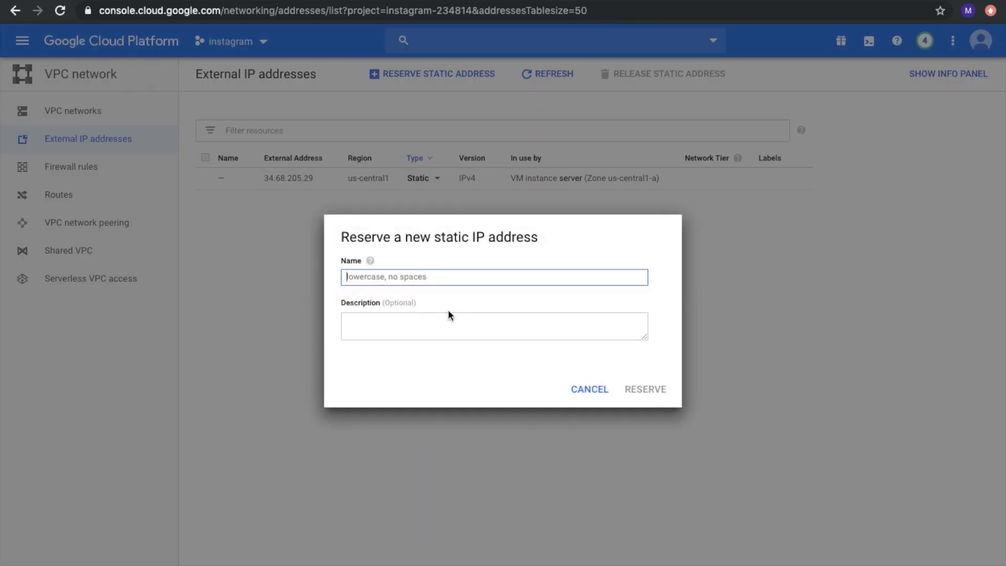
pyautogui.write('server-ip')
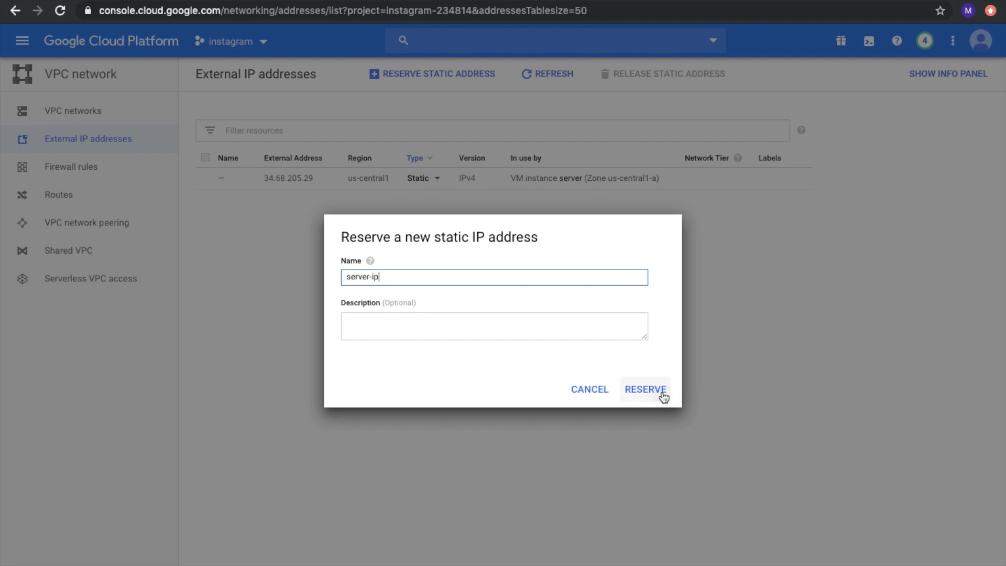
pyautogui.click(645, 389)
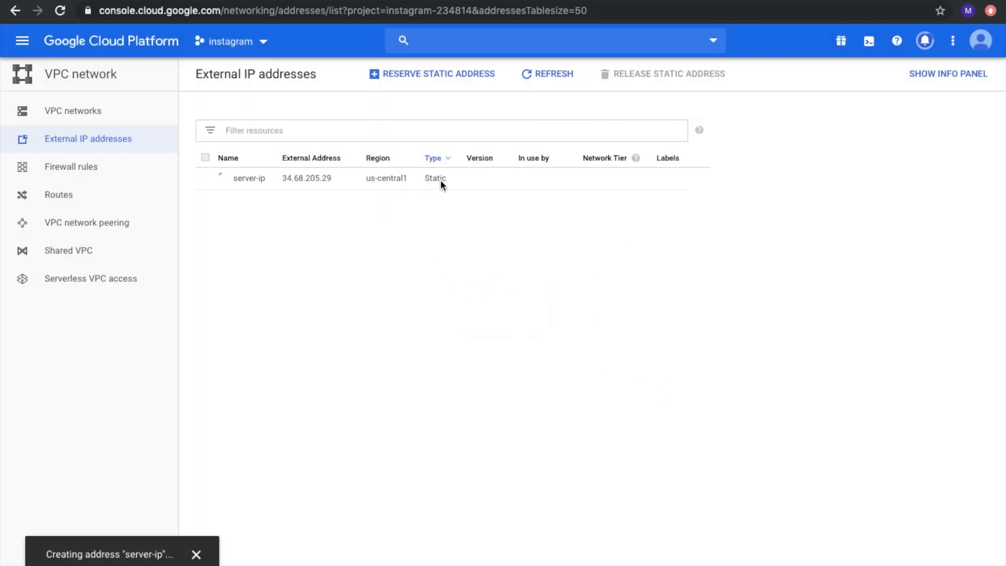
pyautogui.moveTo(388, 211)
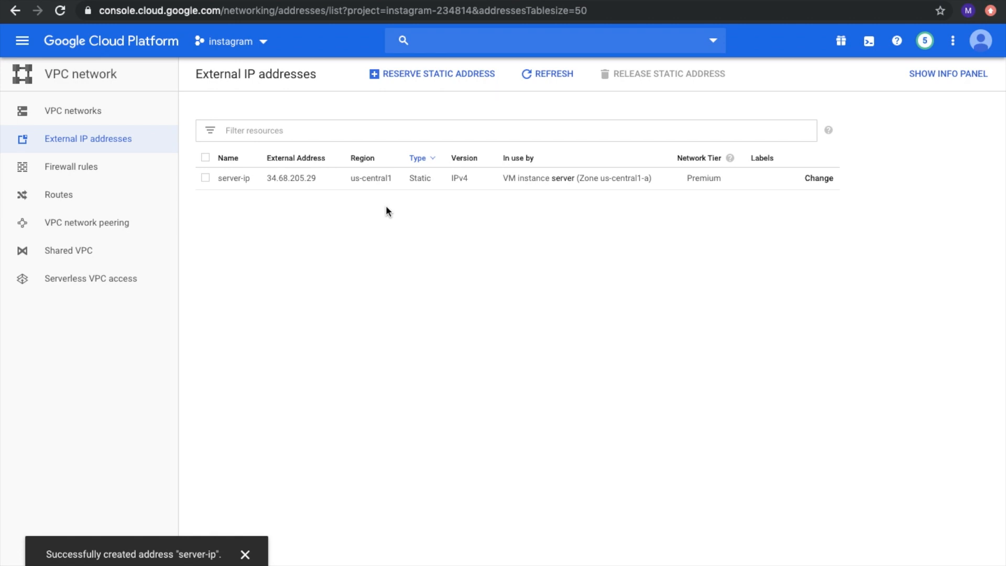
pyautogui.moveTo(20, 39)
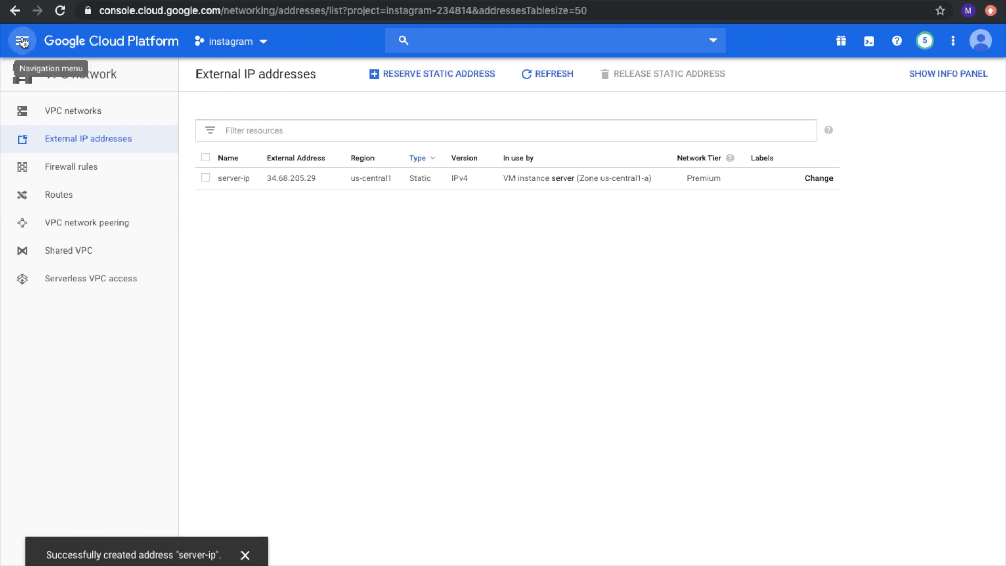
# - In Cloud DNS, create public zone 'server' with DNS name keypro.io
pyautogui.click(23, 42)
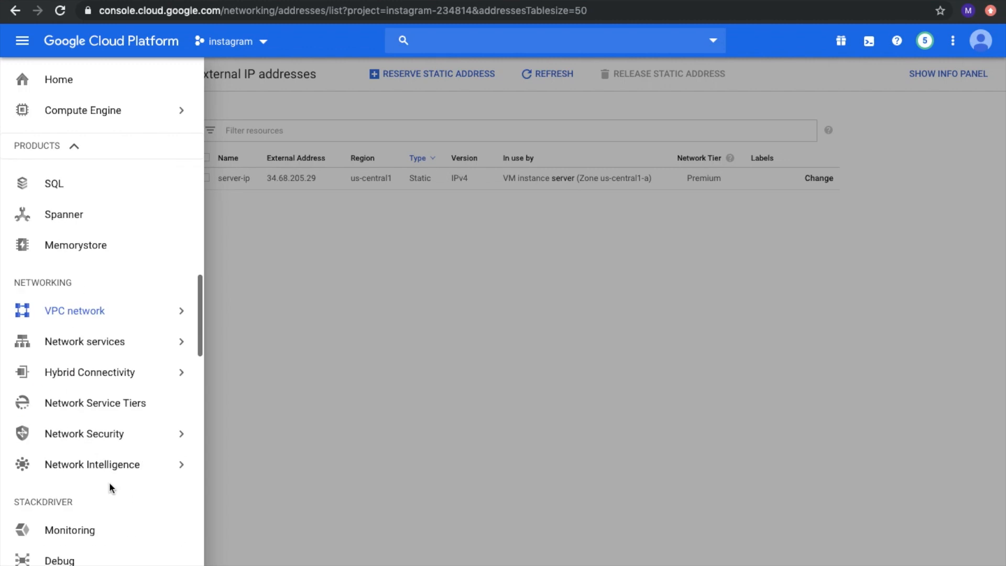
pyautogui.click(85, 342)
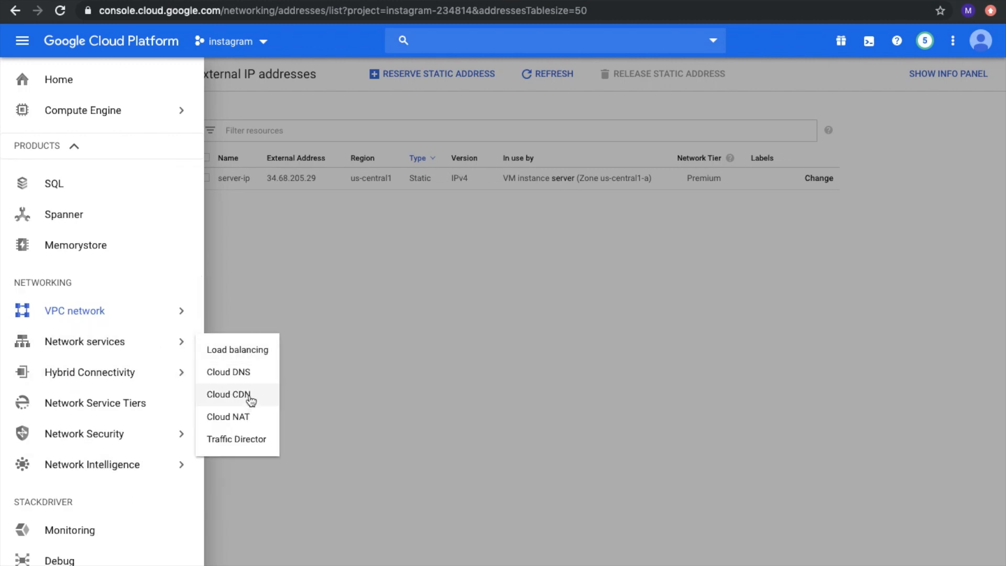
pyautogui.click(224, 372)
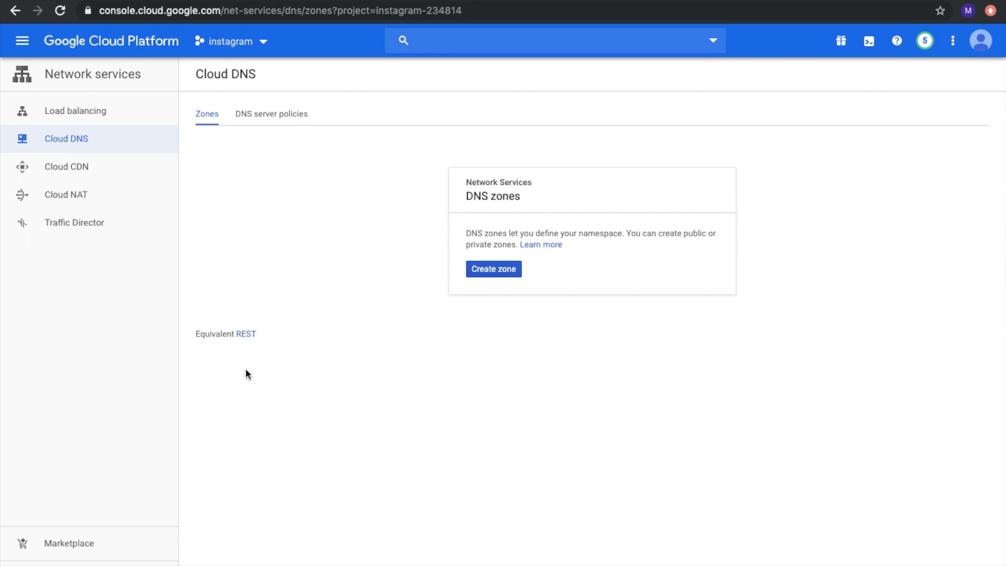
pyautogui.click(494, 269)
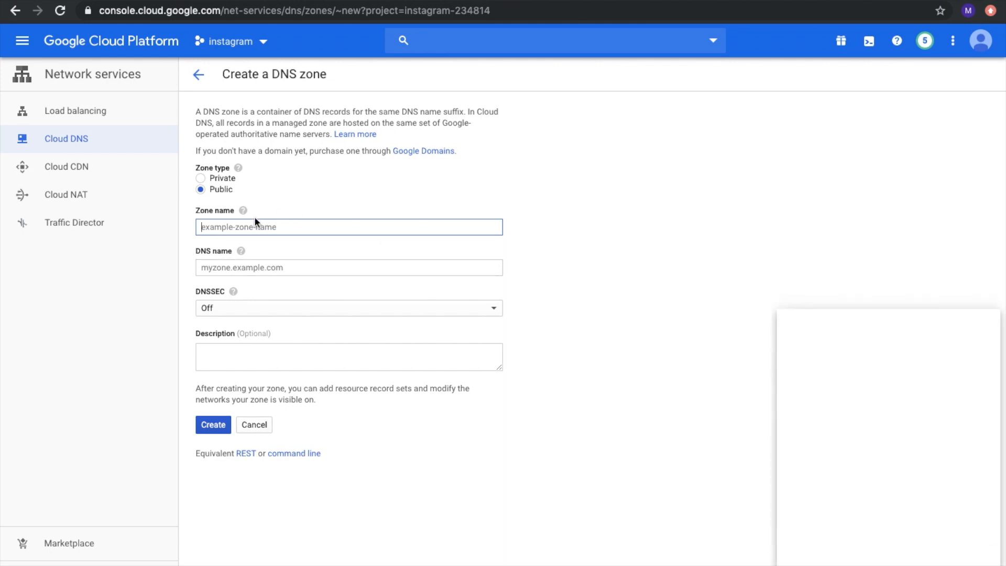
pyautogui.write('server')
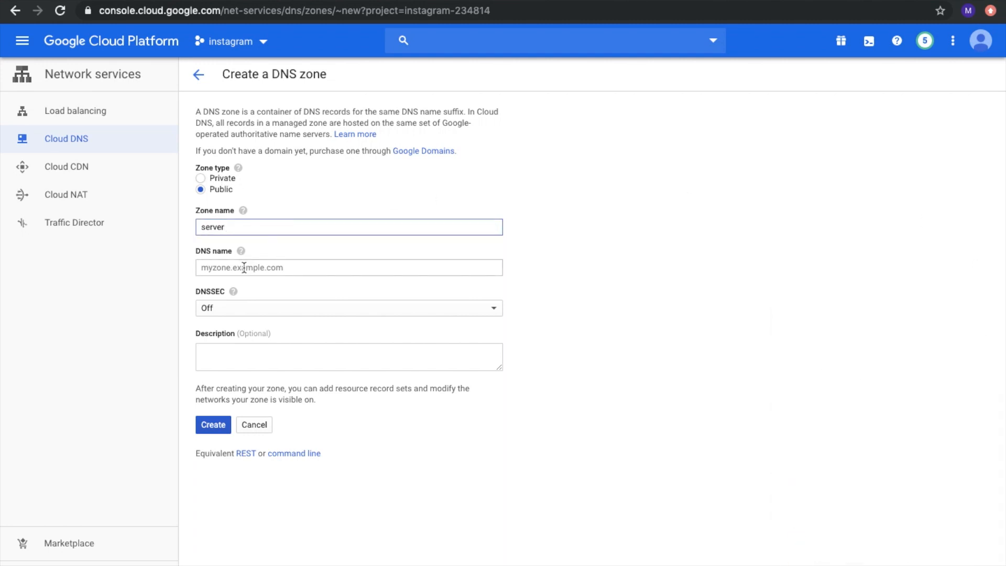
pyautogui.click(349, 268)
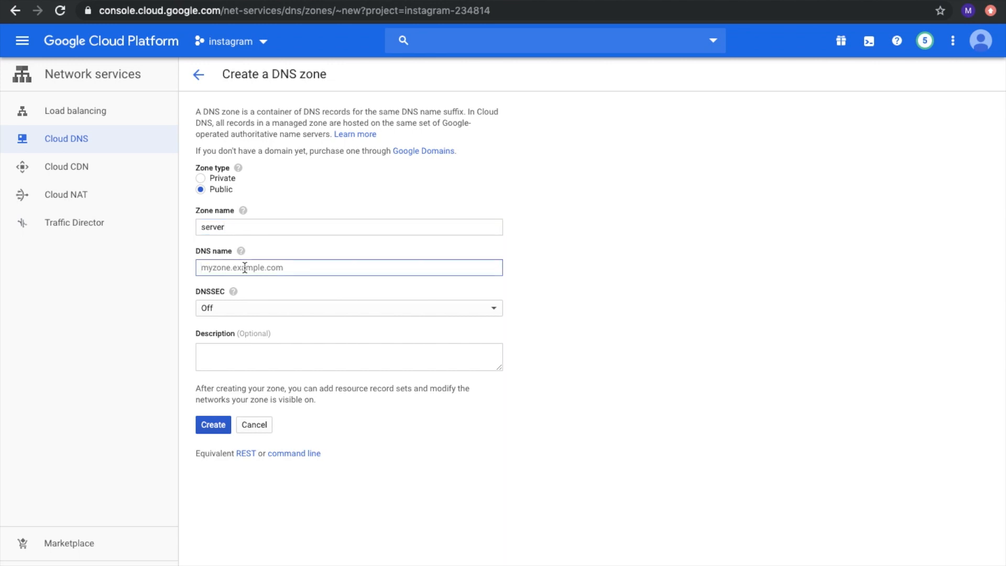
pyautogui.write('keypro.io')
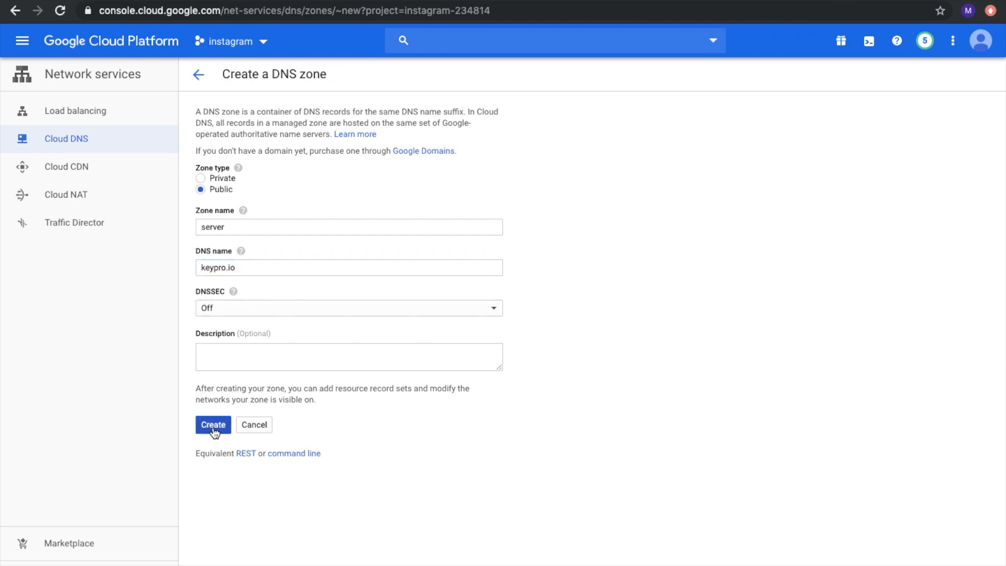
pyautogui.click(212, 424)
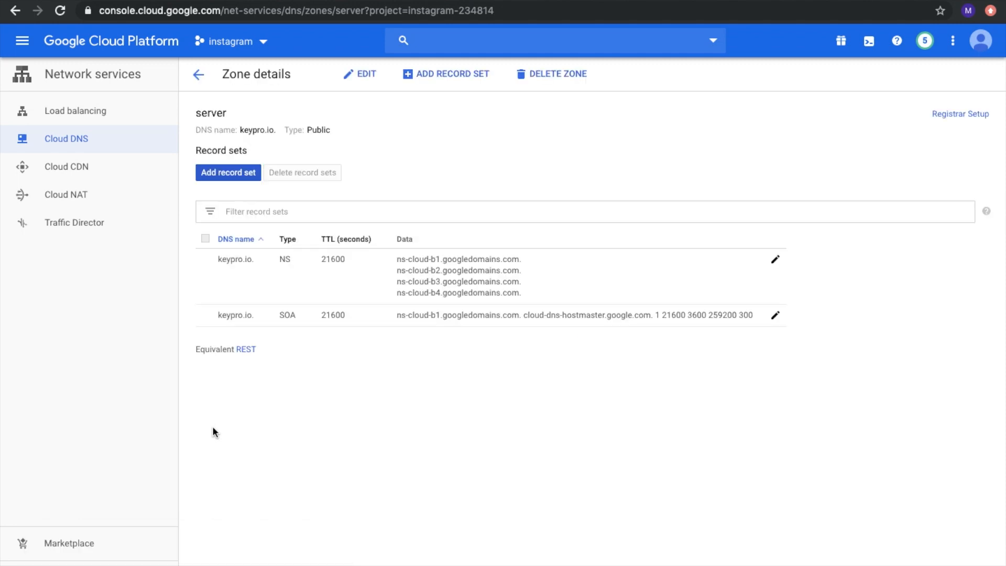
pyautogui.moveTo(304, 256)
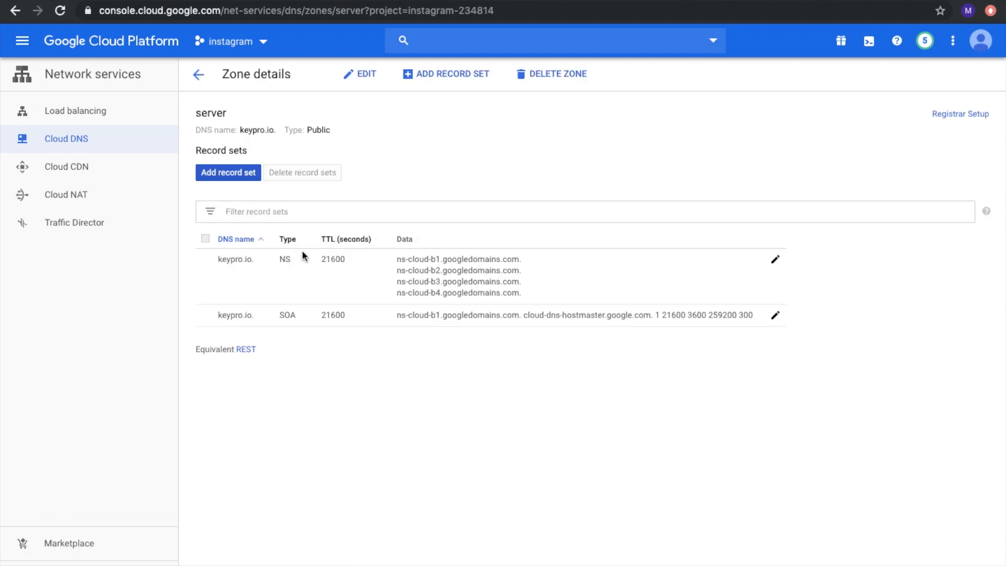
pyautogui.moveTo(291, 268)
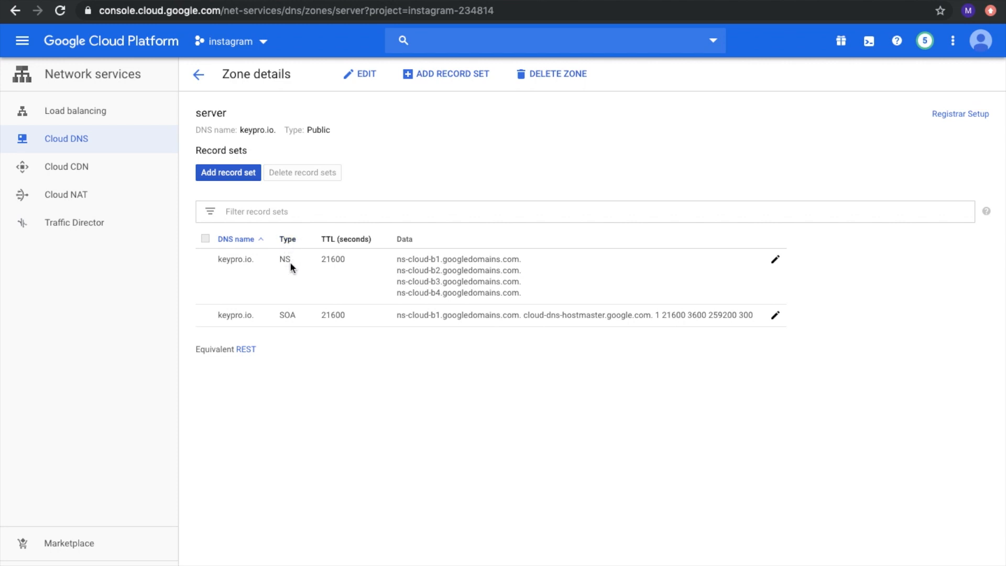
pyautogui.moveTo(319, 263)
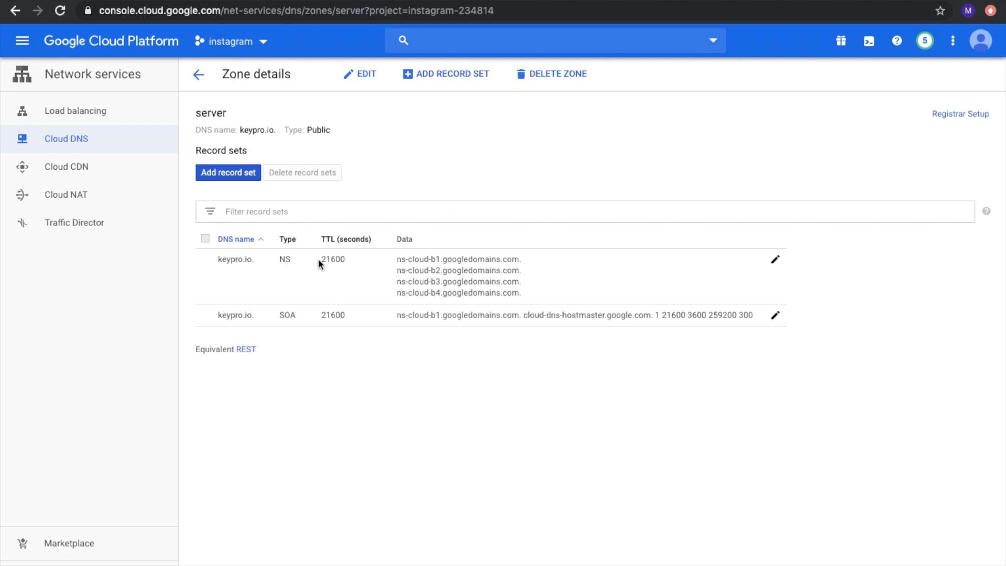
pyautogui.moveTo(294, 333)
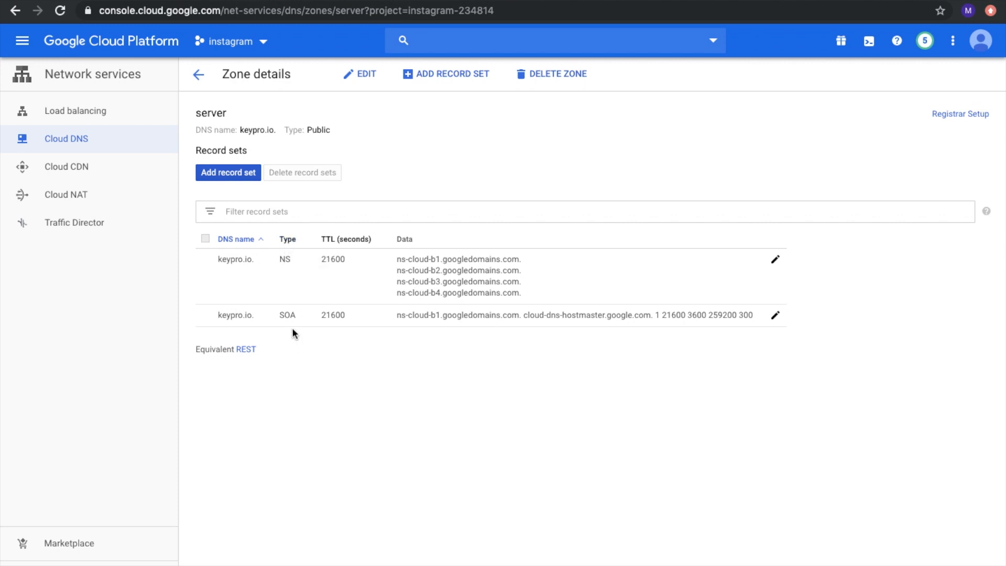
pyautogui.moveTo(405, 260)
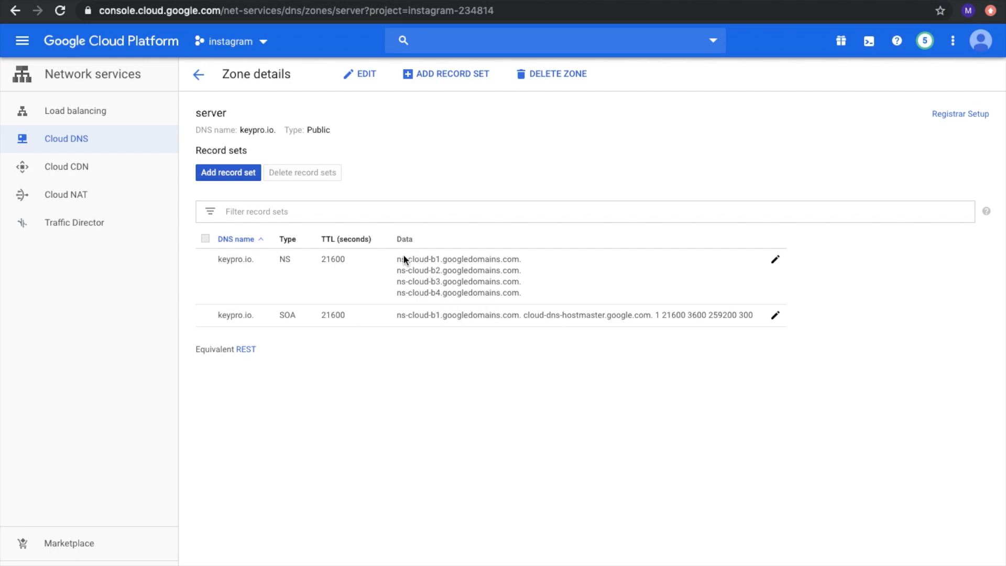
pyautogui.doubleClick(458, 260)
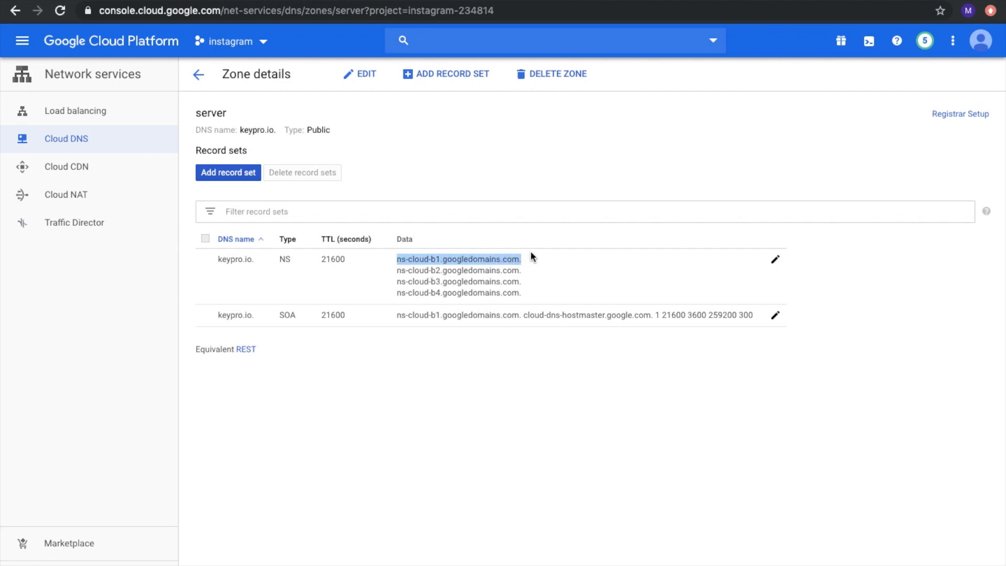
pyautogui.moveTo(413, 285)
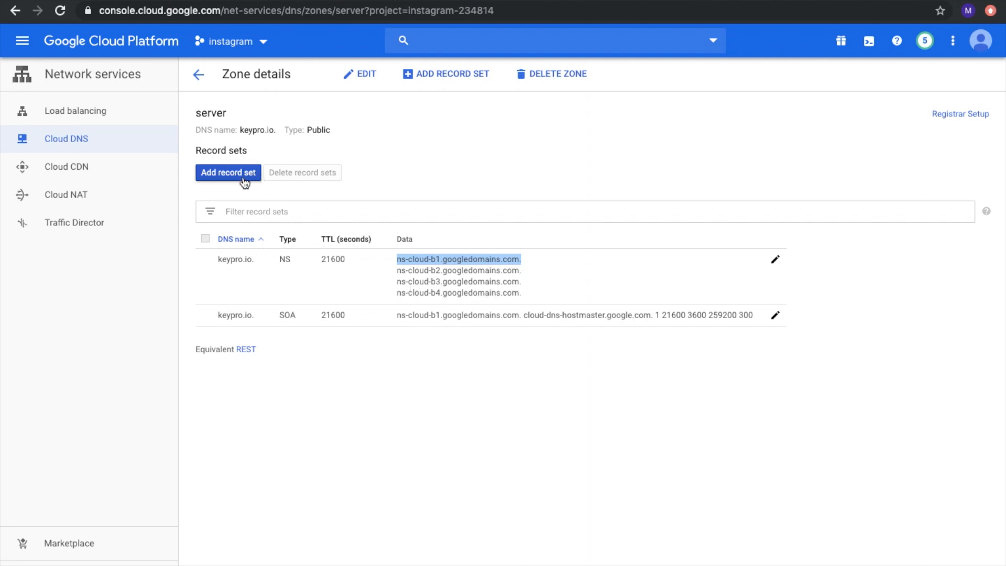
# - Create an A record set with IPv4 34.68.205.29, trying AAAA before reverting to A
pyautogui.click(228, 172)
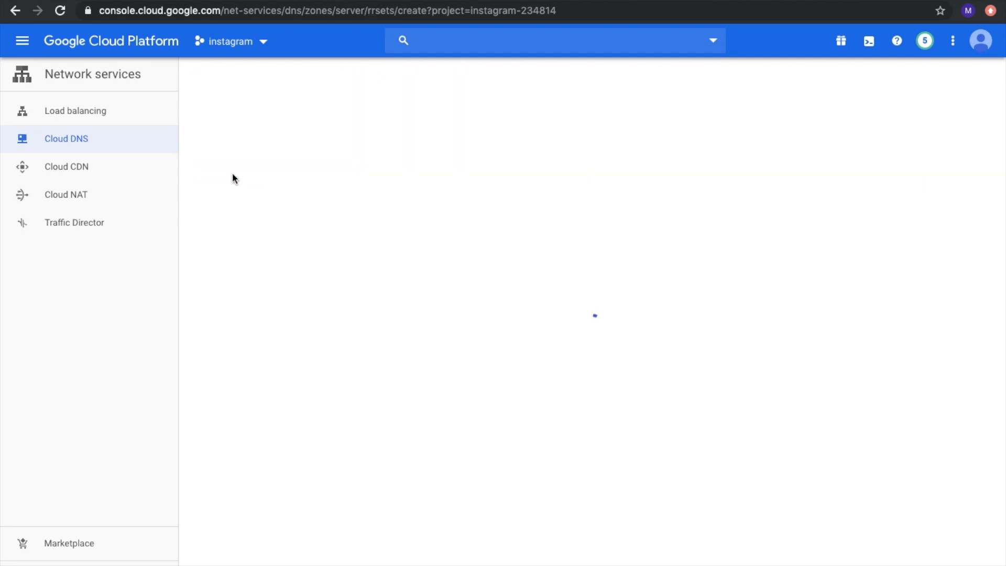
pyautogui.moveTo(425, 252)
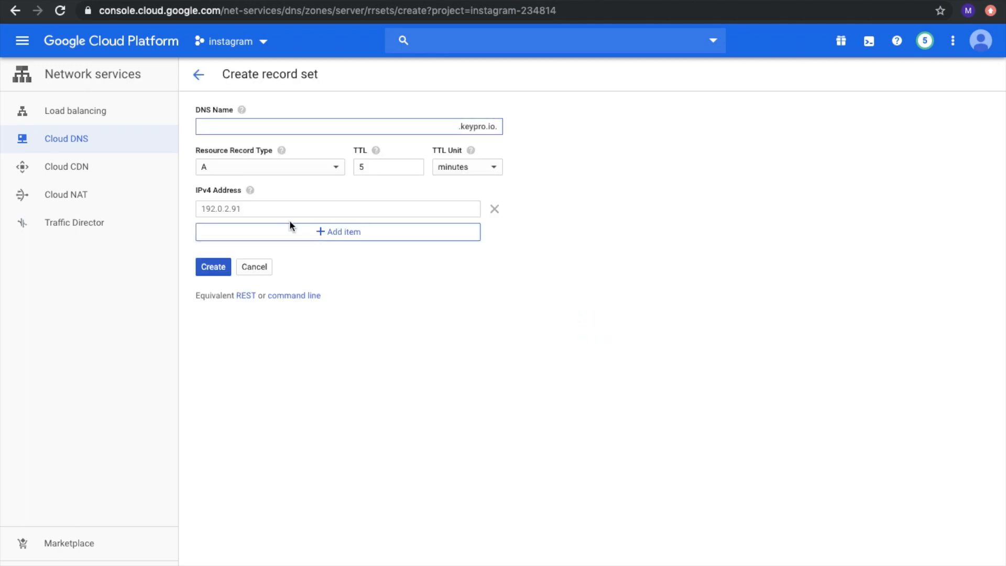
pyautogui.moveTo(210, 198)
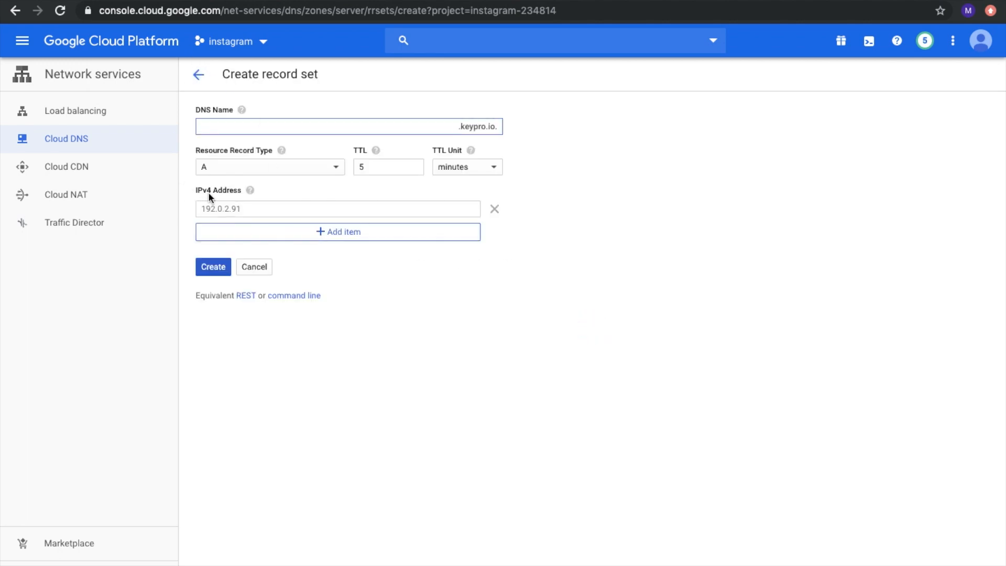
pyautogui.click(341, 126)
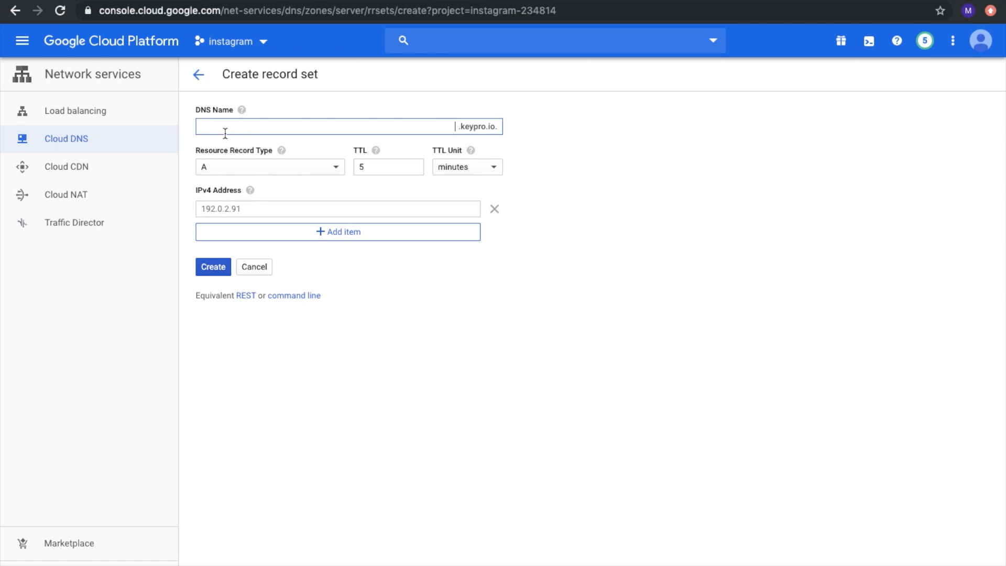
pyautogui.moveTo(244, 209)
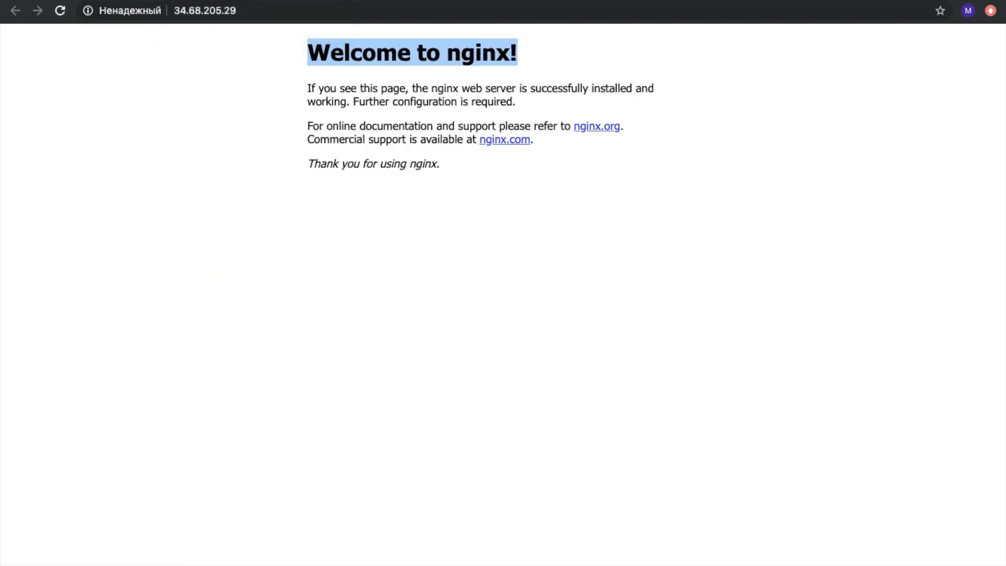
pyautogui.click(198, 12)
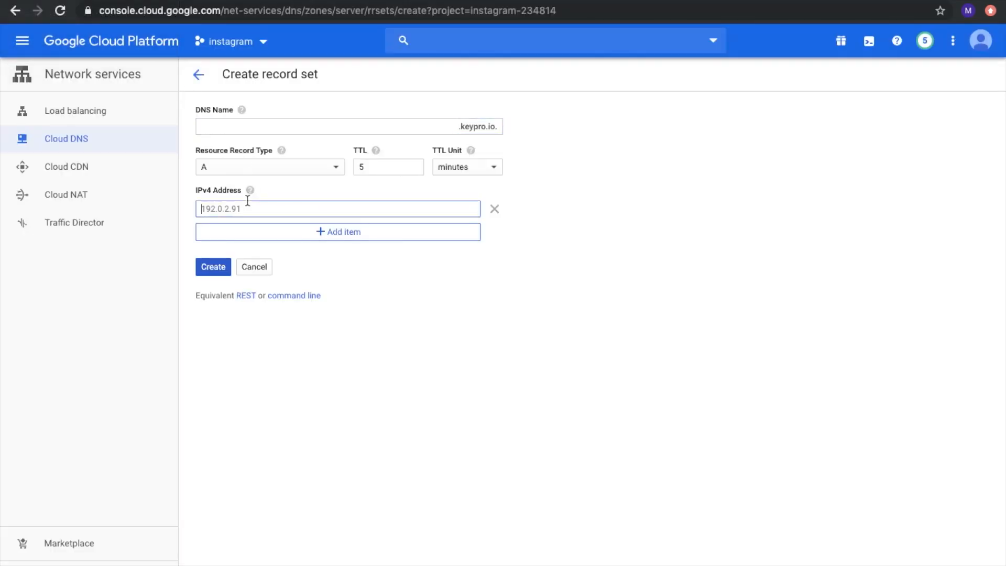
pyautogui.write('http://34.68.205.29')
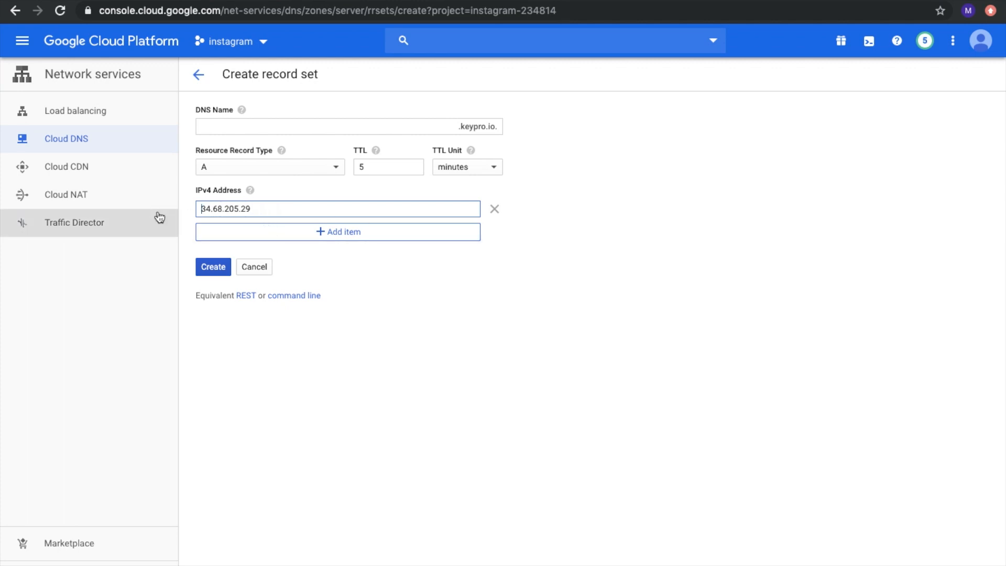
pyautogui.moveTo(221, 167)
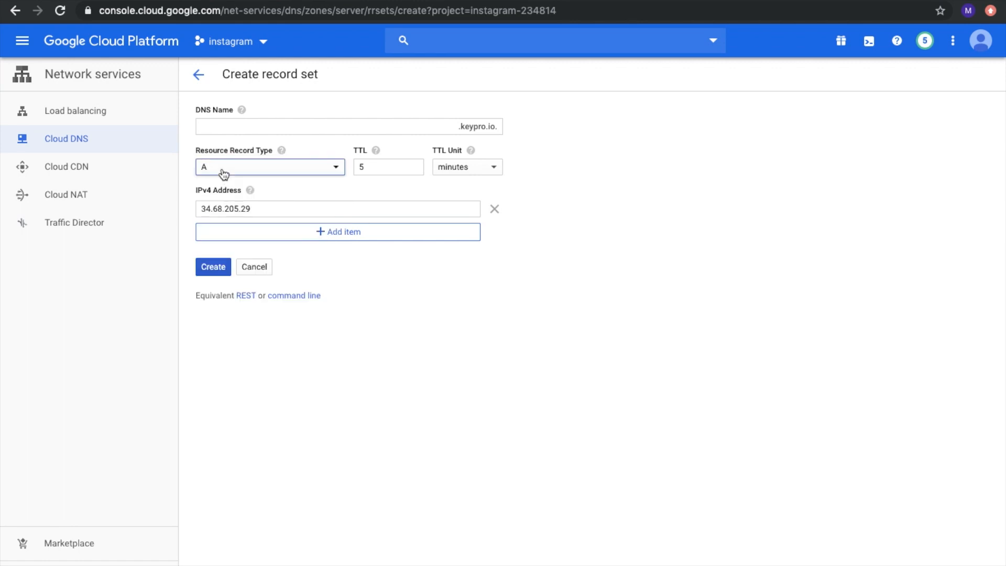
pyautogui.click(270, 167)
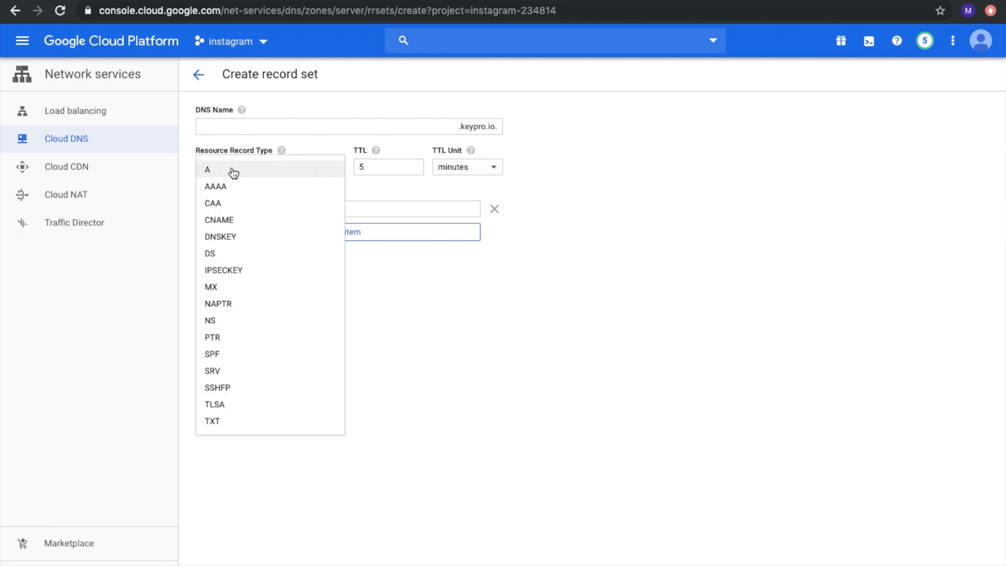
pyautogui.moveTo(231, 189)
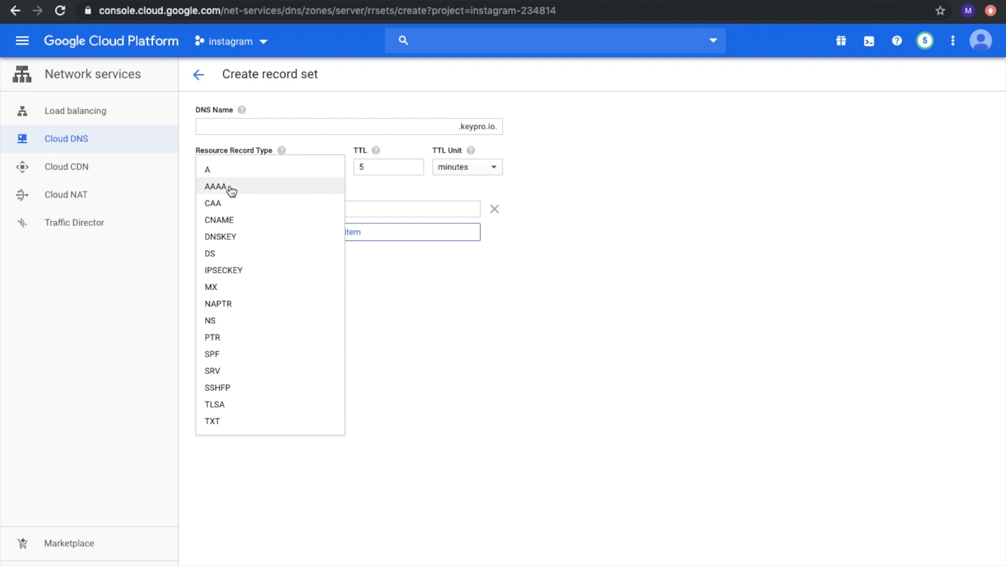
pyautogui.click(222, 186)
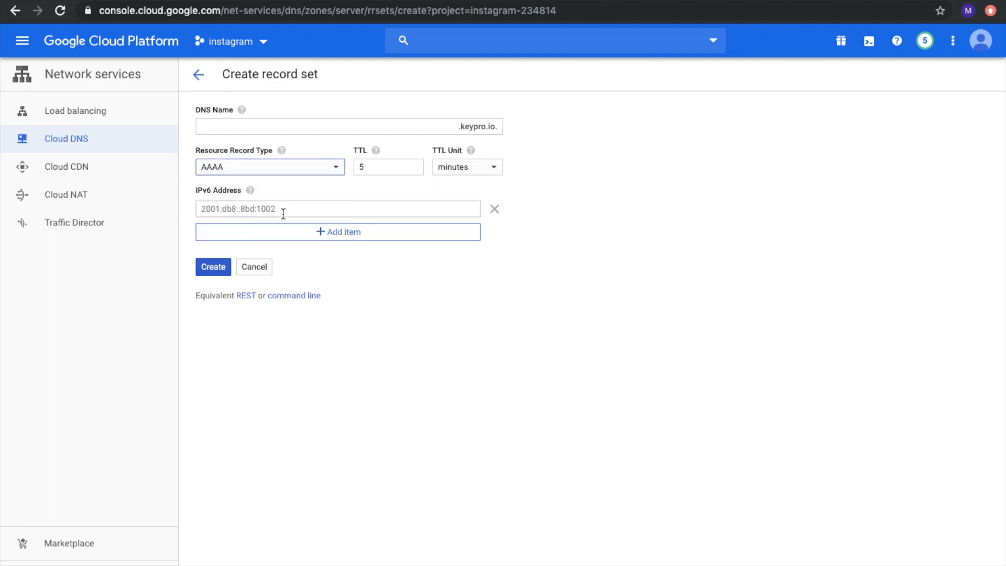
pyautogui.click(269, 167)
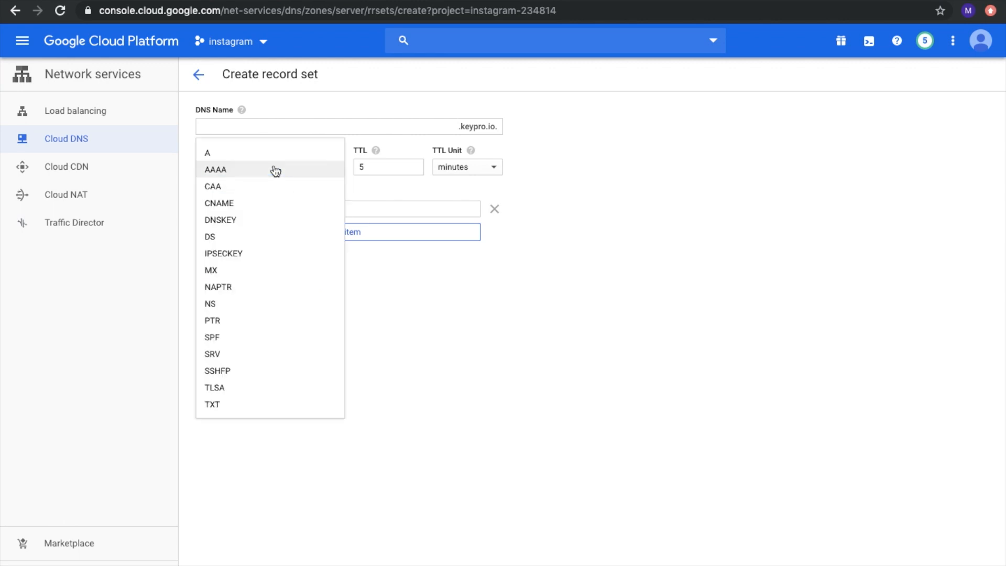
pyautogui.click(207, 152)
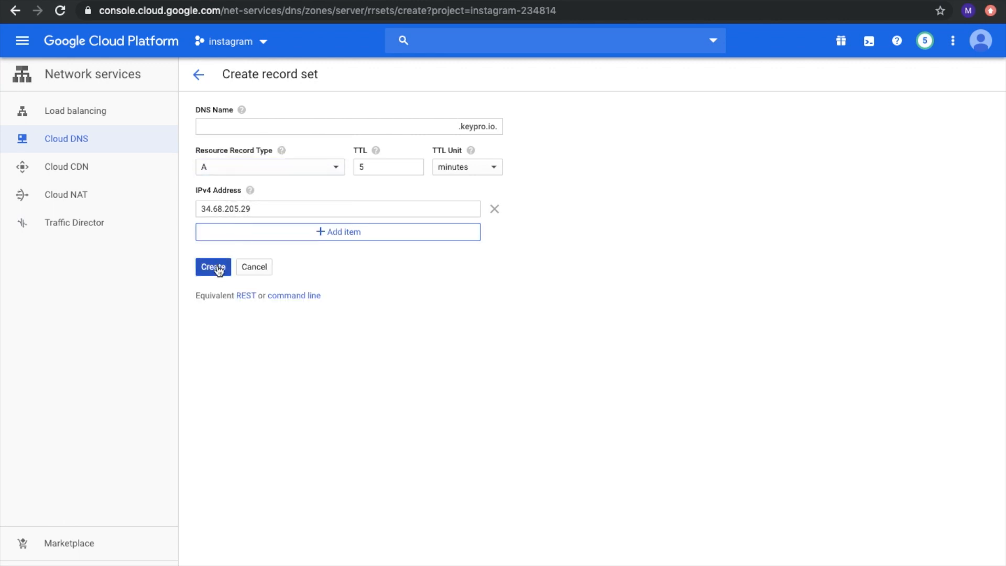
pyautogui.click(213, 267)
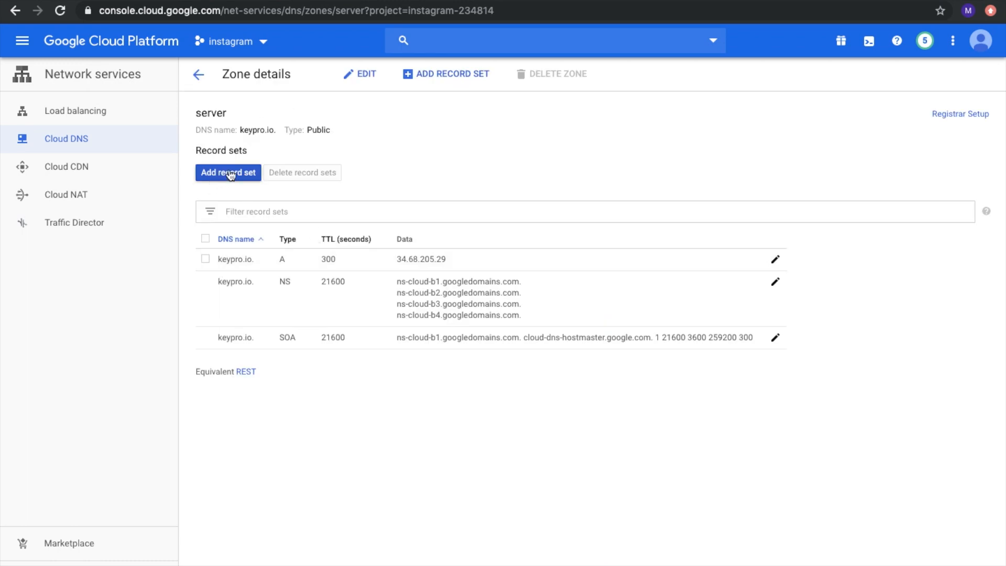
# - Add a www CNAME record set with canonical name keypro.io
pyautogui.click(228, 173)
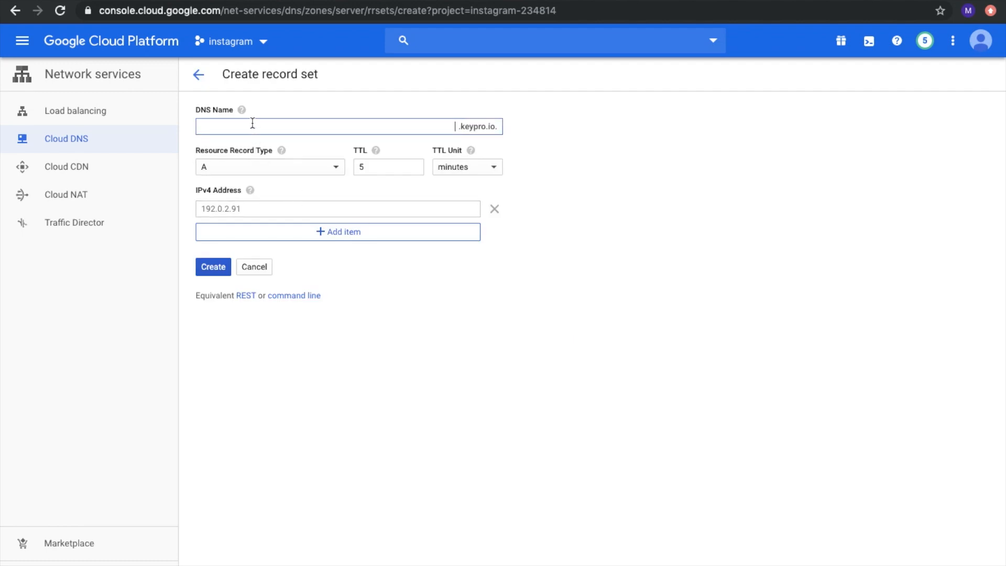
pyautogui.click(270, 167)
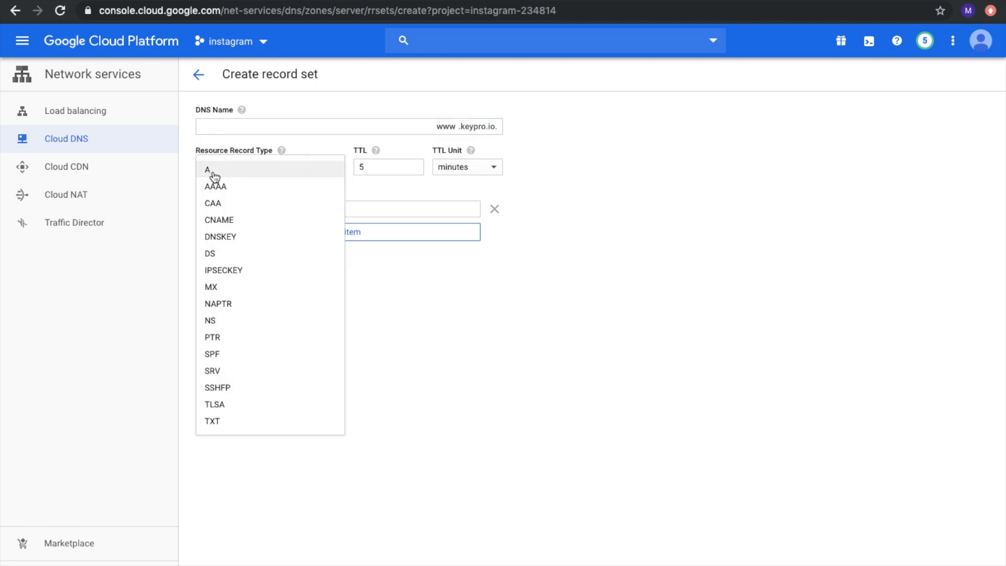
pyautogui.click(219, 220)
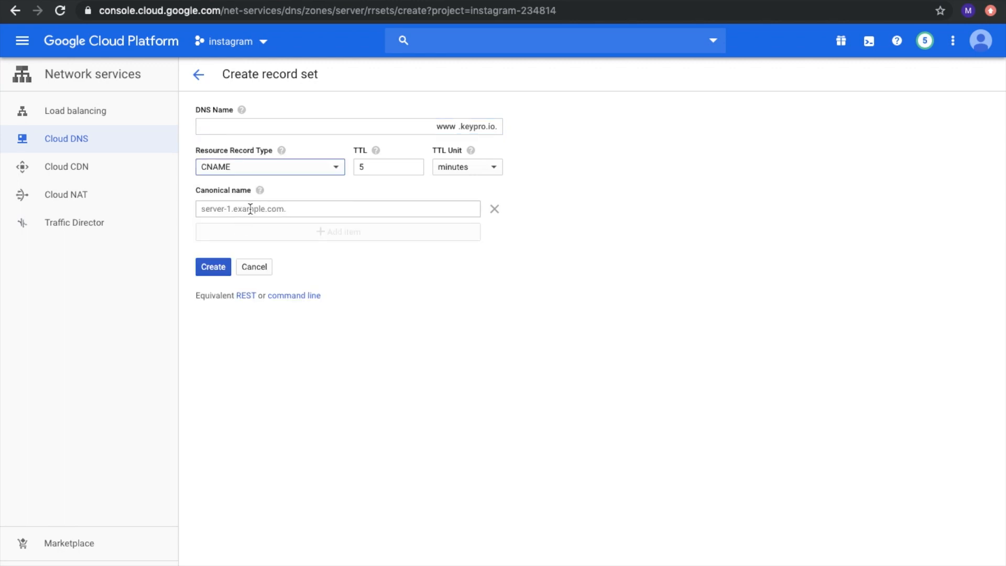
pyautogui.click(337, 209)
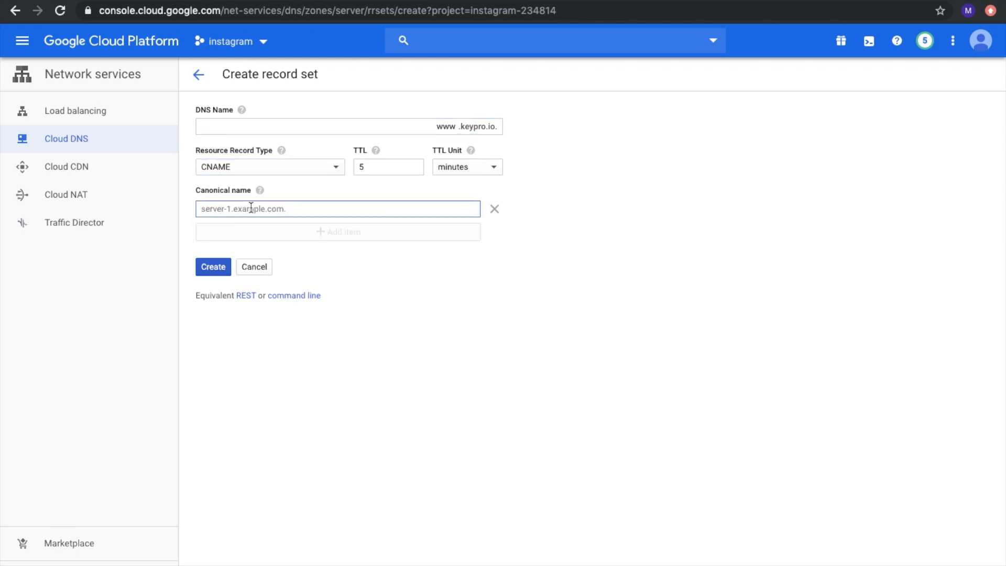
pyautogui.write('keypro.io')
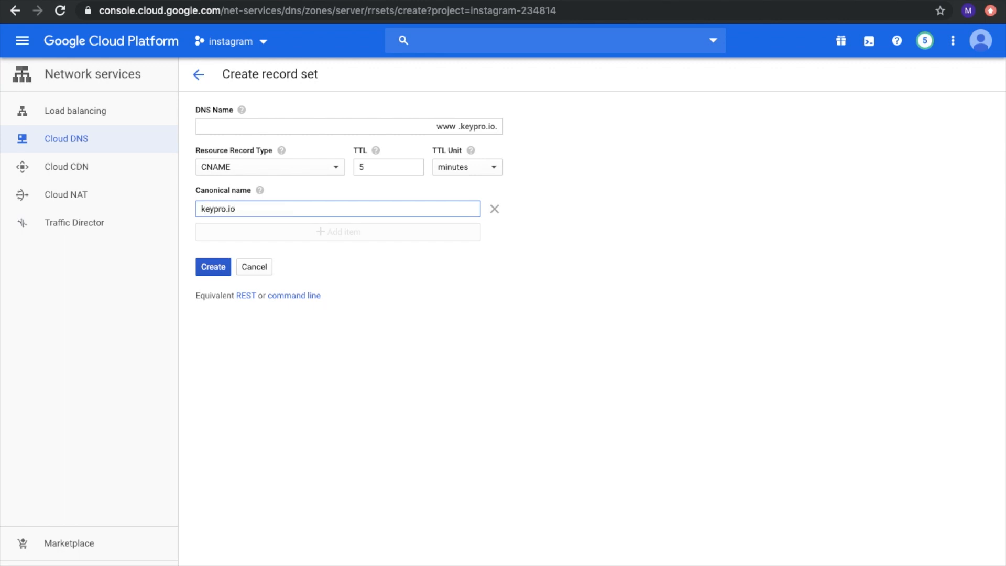
pyautogui.click(214, 266)
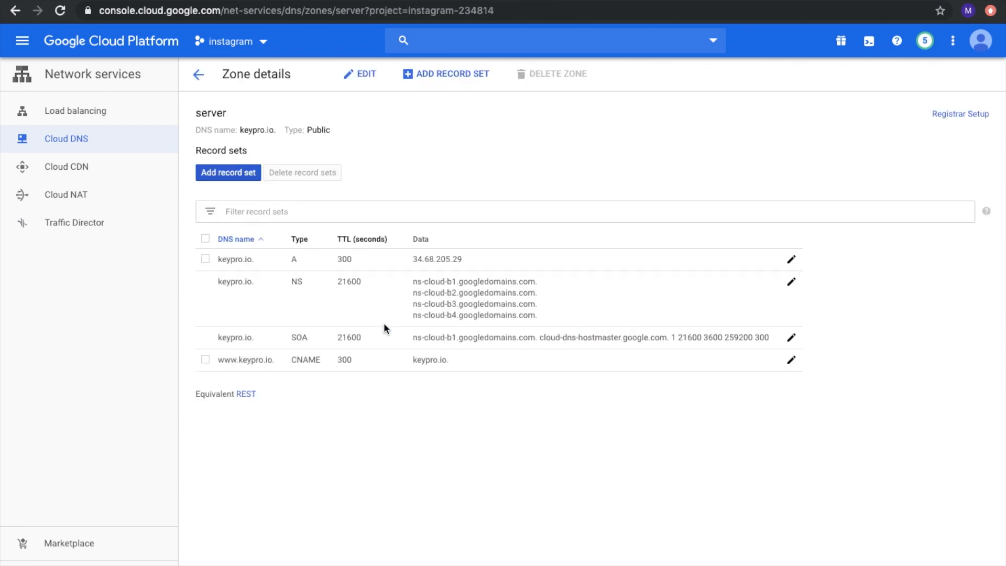
pyautogui.moveTo(388, 364)
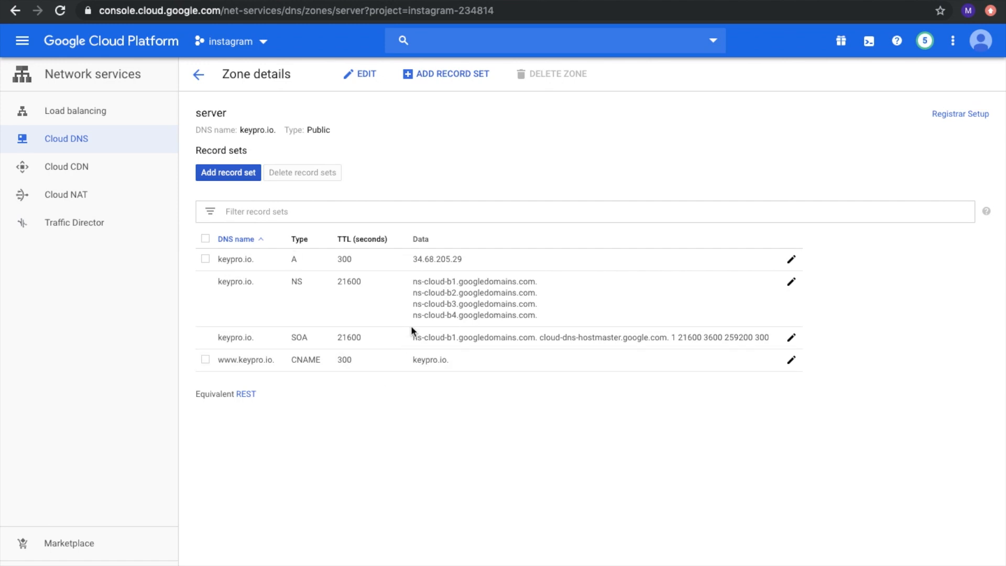
pyautogui.doubleClick(475, 282)
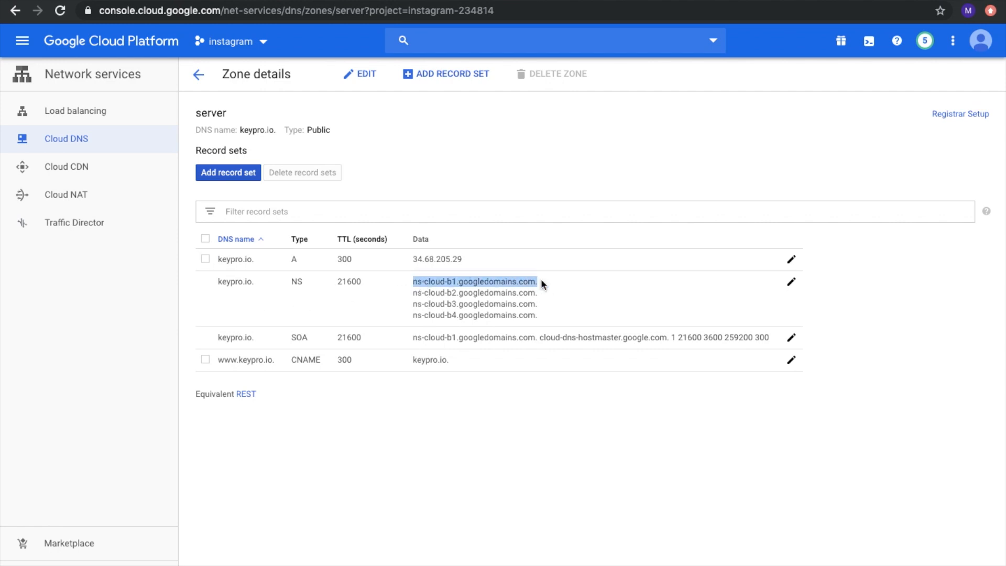
pyautogui.moveTo(463, 295)
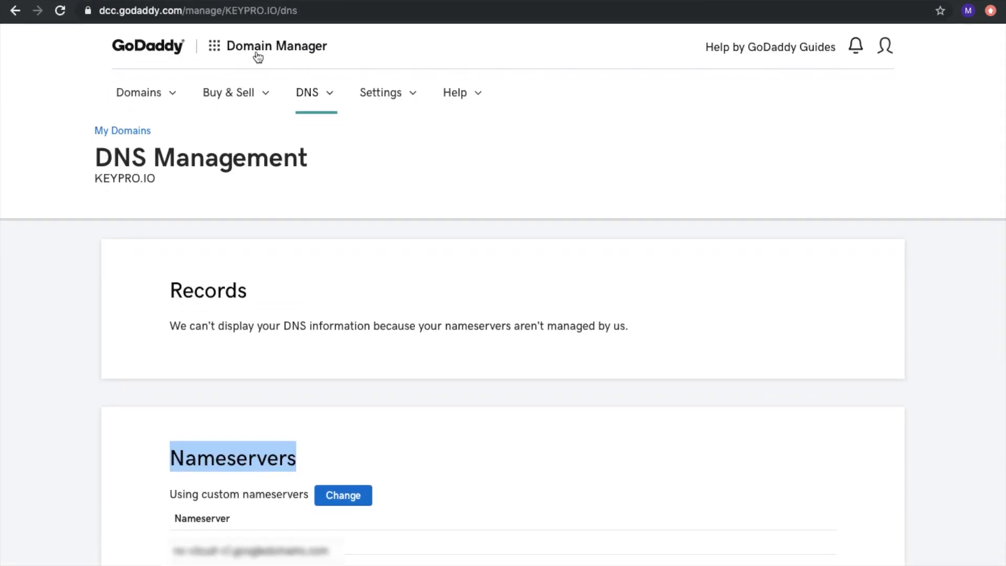
# - Open keypro.io's nameserver editor in GoDaddy with custom nameservers and edit the first entry
pyautogui.scroll(-3)
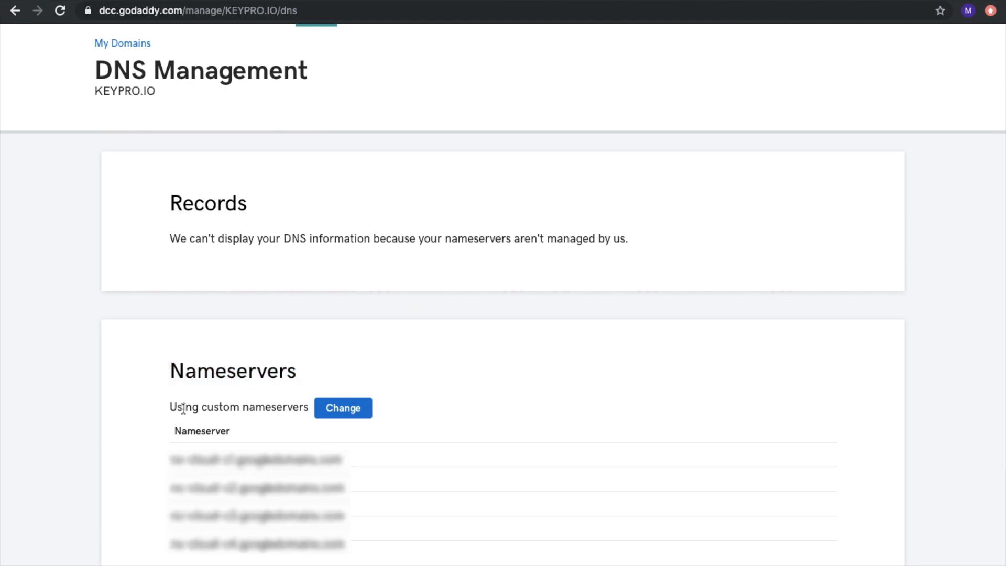
pyautogui.click(343, 407)
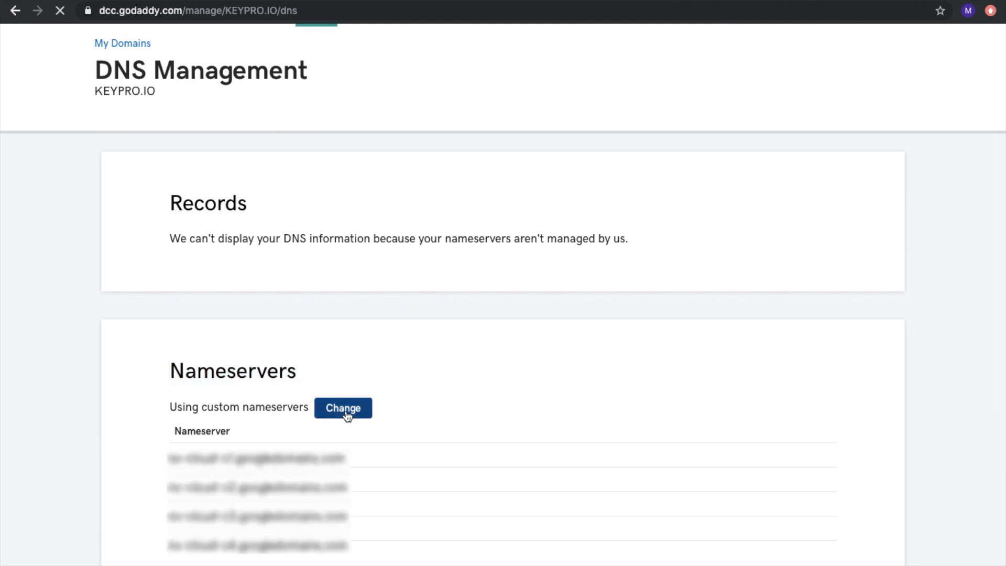
pyautogui.click(343, 408)
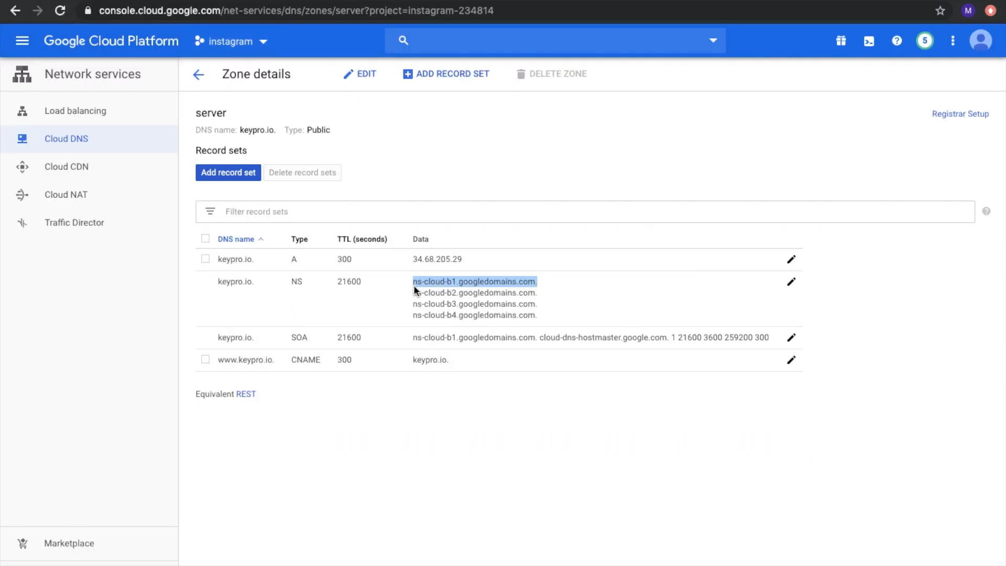
pyautogui.moveTo(547, 283)
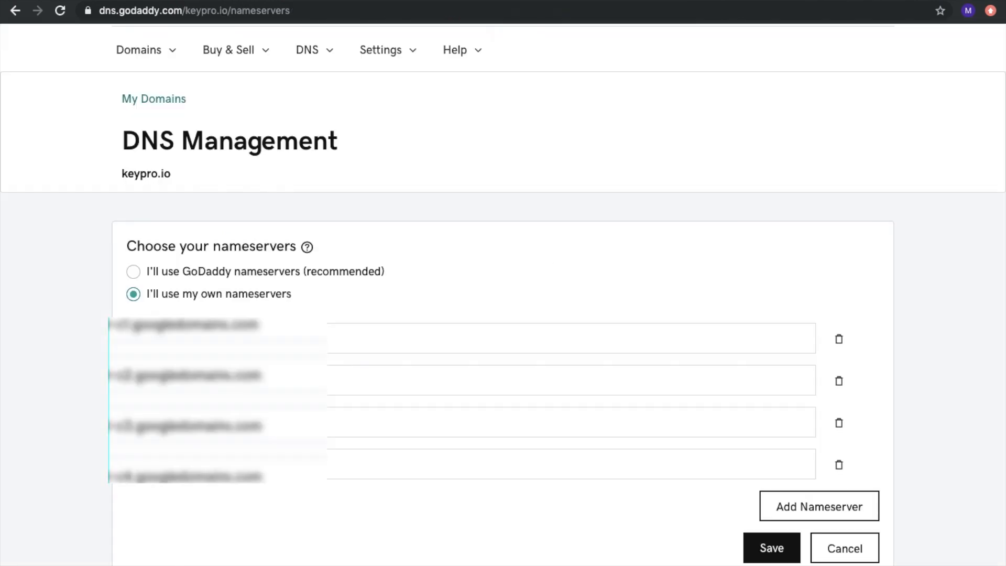
pyautogui.click(564, 346)
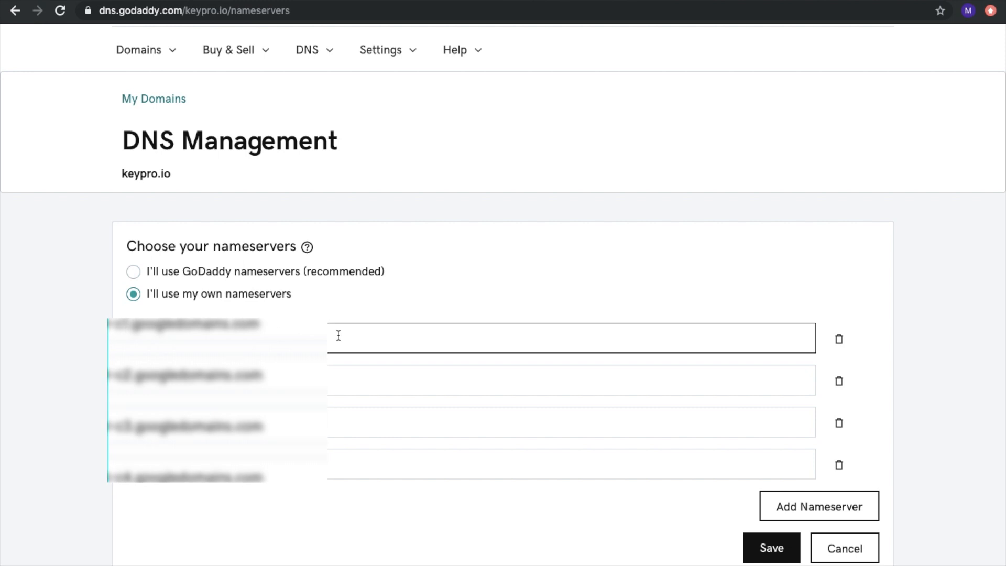
pyautogui.scroll(-3)
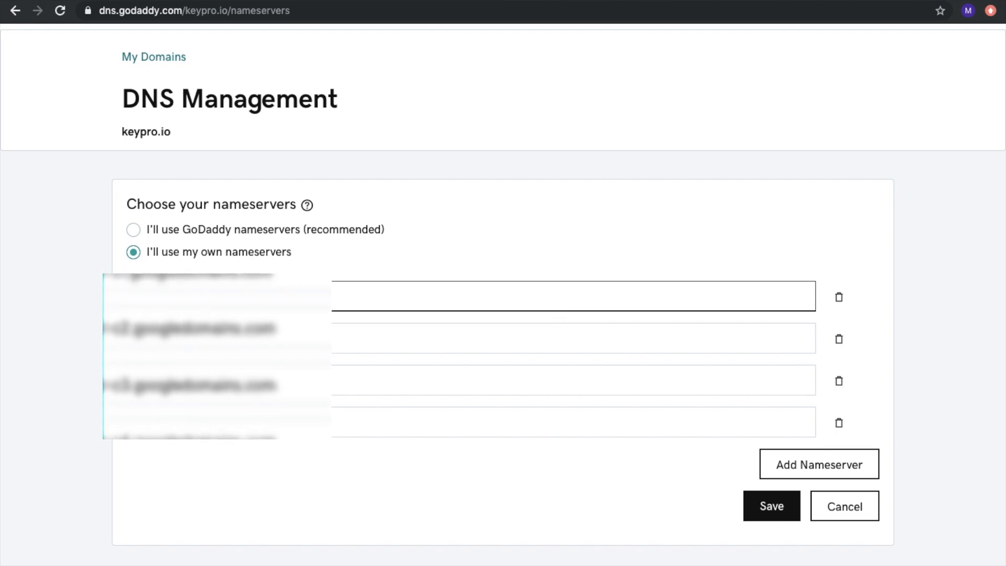
pyautogui.moveTo(419, 327)
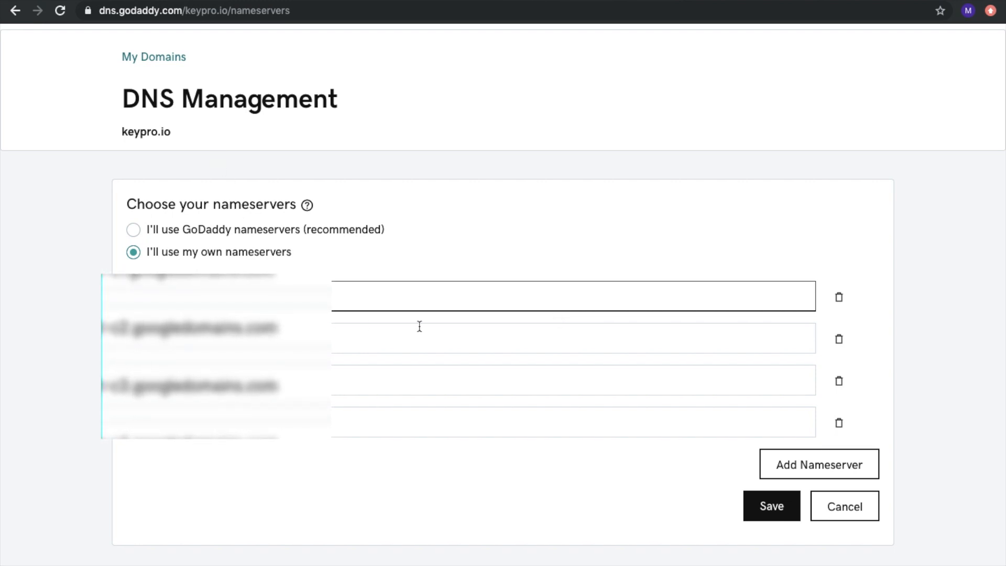
pyautogui.moveTo(79, 5)
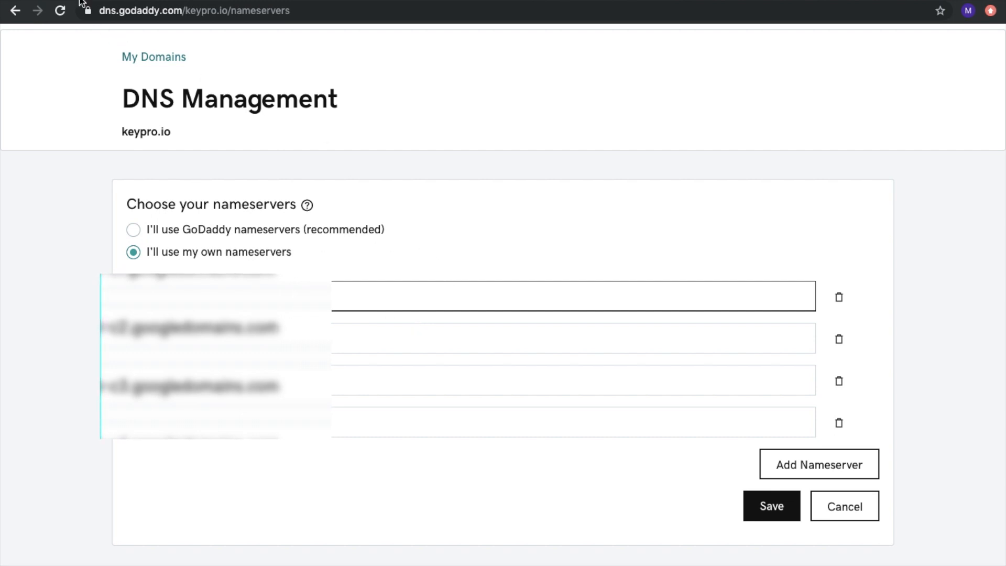
pyautogui.moveTo(567, 76)
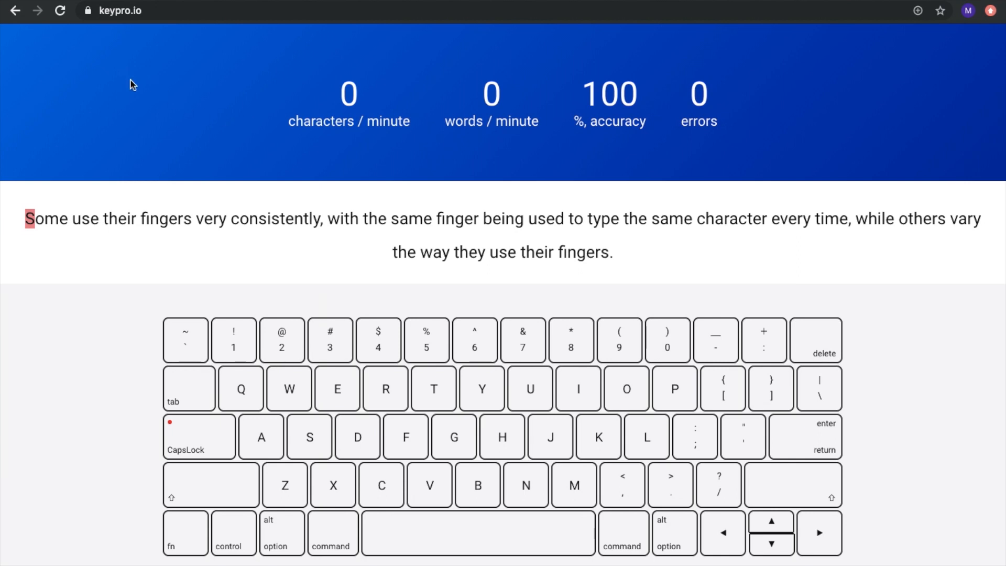
pyautogui.moveTo(561, 293)
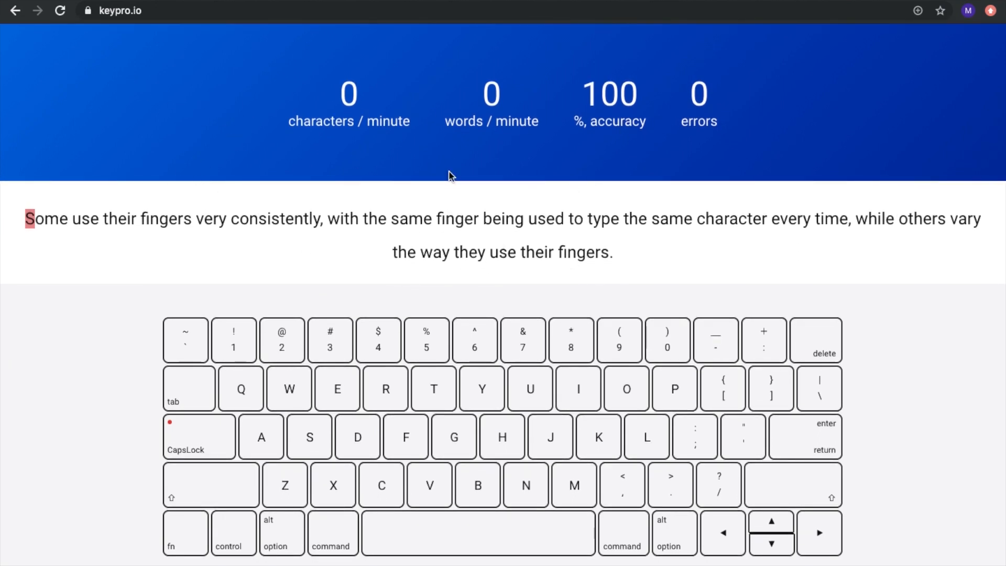
pyautogui.moveTo(627, 30)
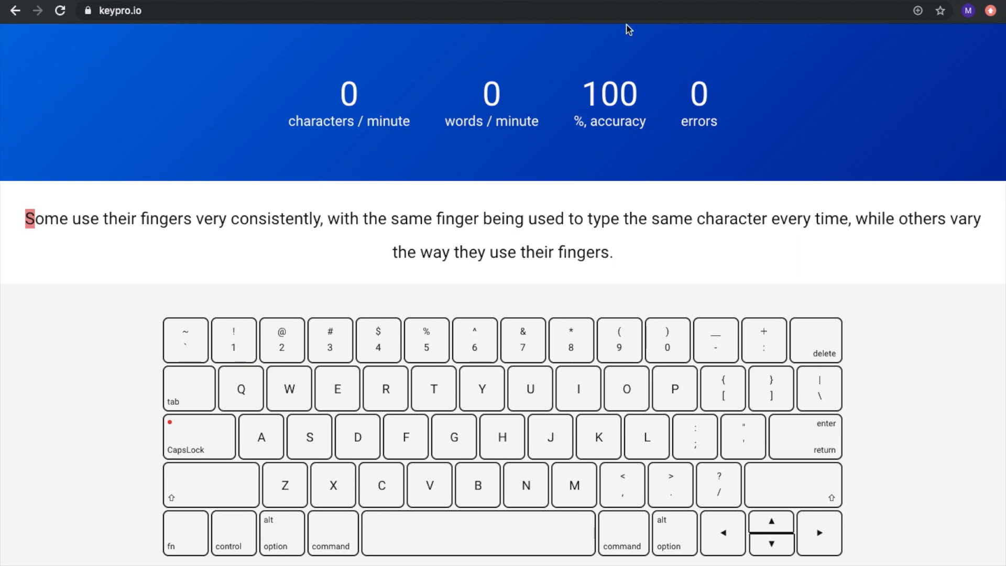